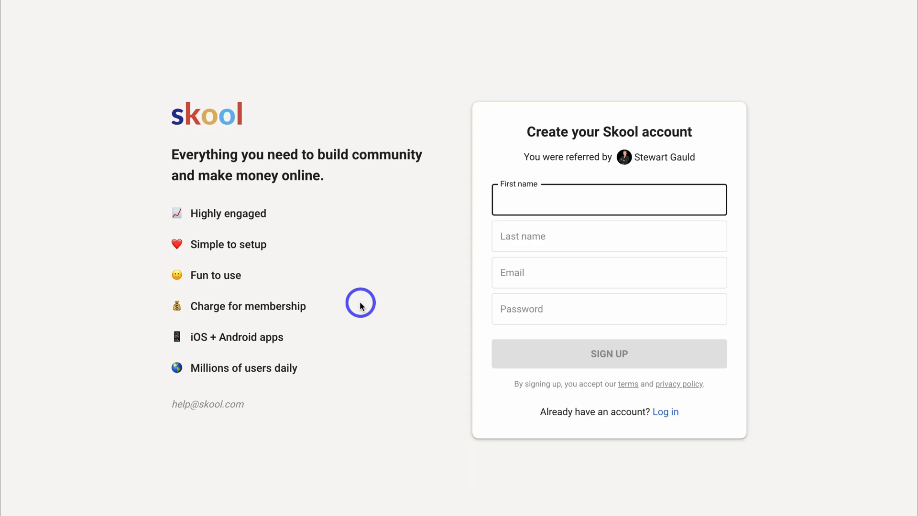
pyautogui.moveTo(611, 224)
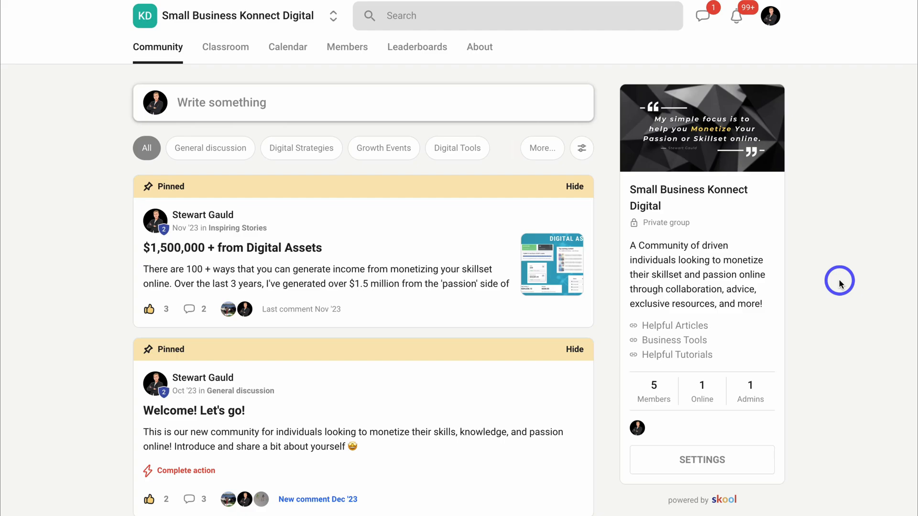
pyautogui.moveTo(665, 191)
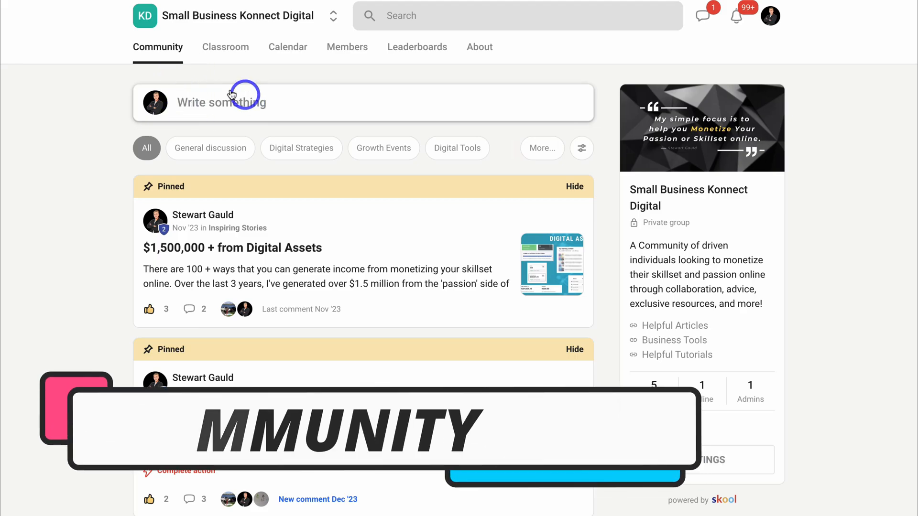
# Compose the Inconsistent Revenue post under Digital Strategies with Send email to all members enabled.
pyautogui.click(221, 102)
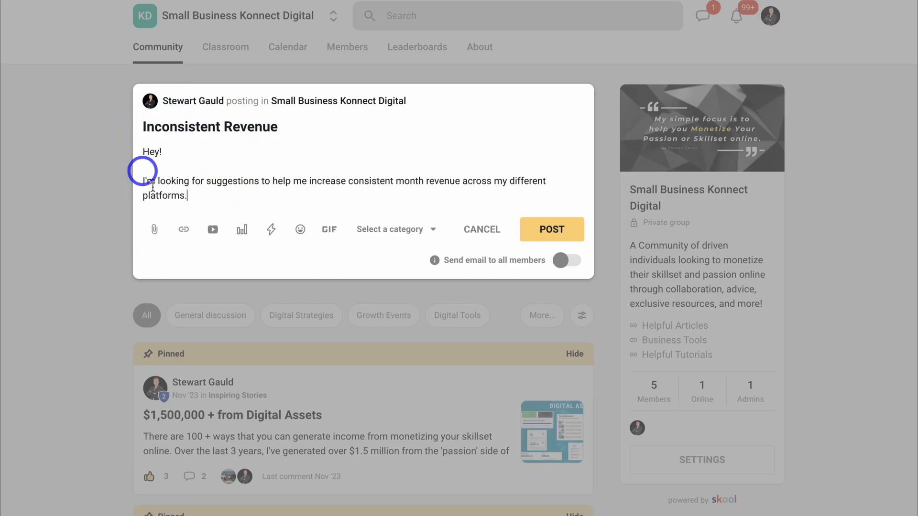
pyautogui.moveTo(153, 229)
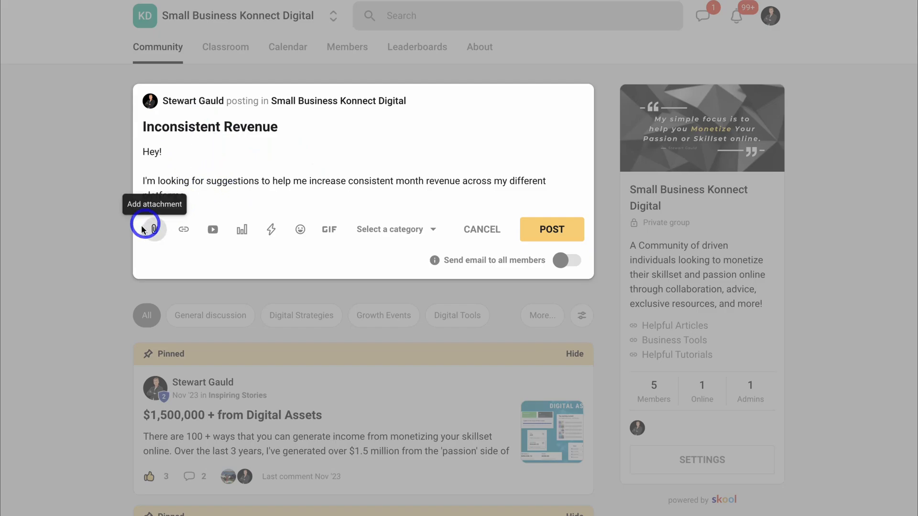
pyautogui.moveTo(213, 228)
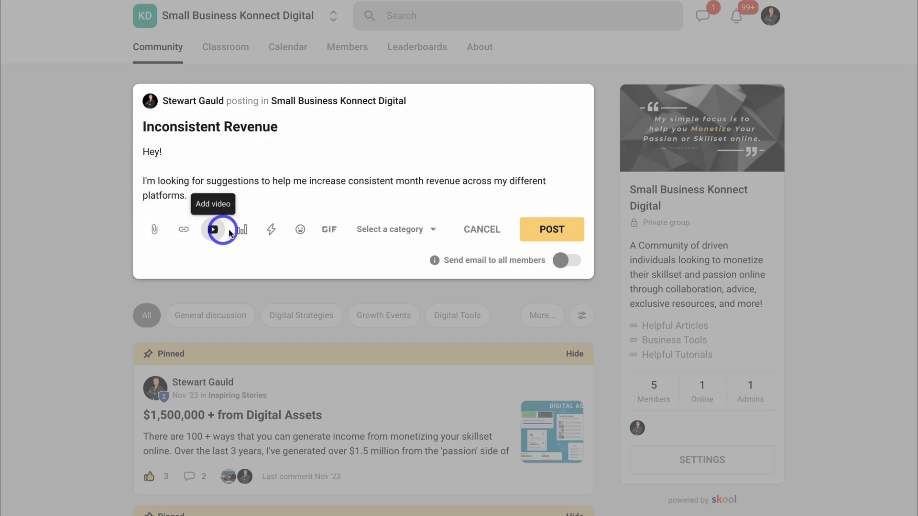
pyautogui.moveTo(271, 228)
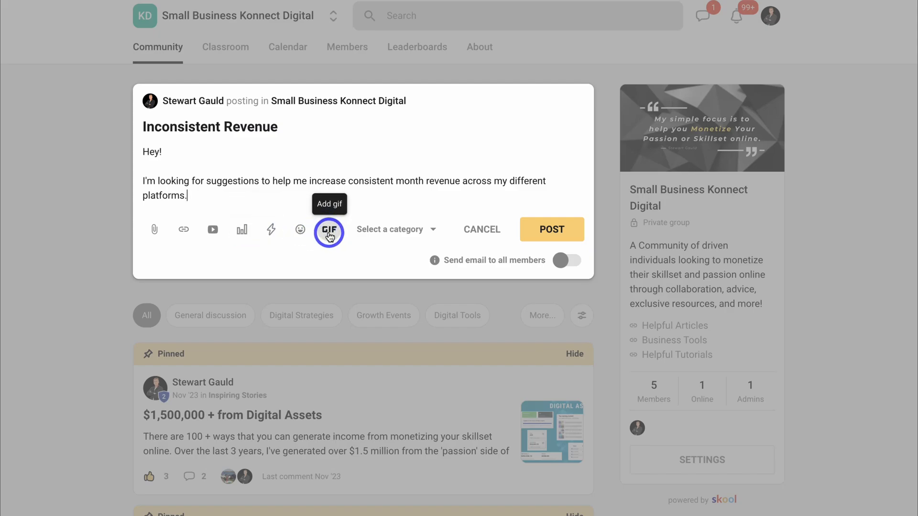
pyautogui.click(396, 229)
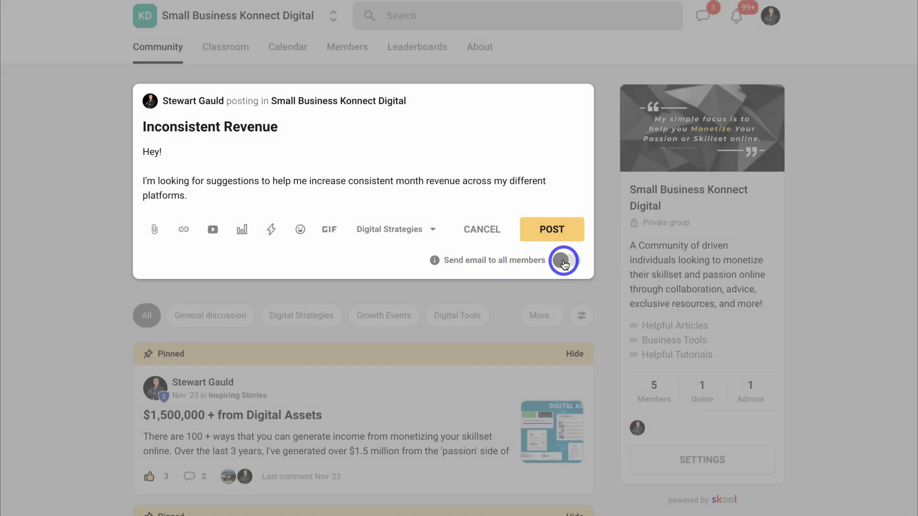
pyautogui.click(568, 260)
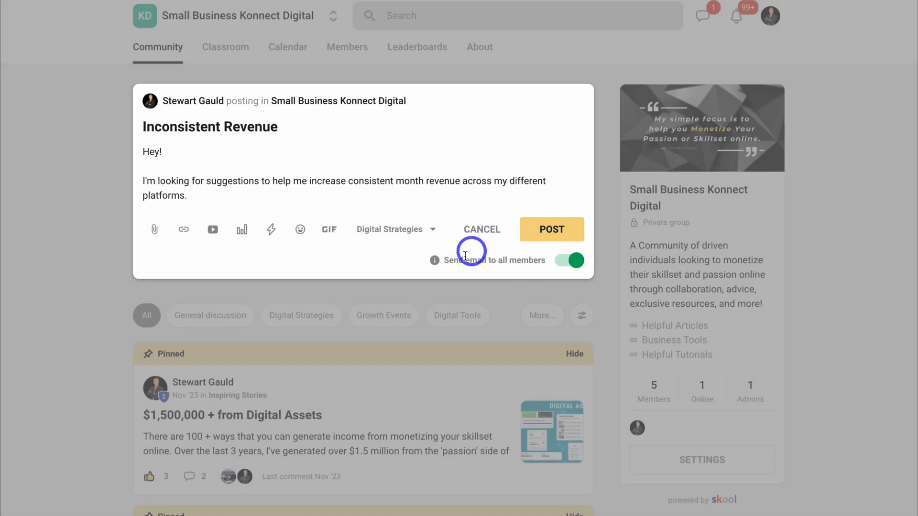
pyautogui.moveTo(521, 262)
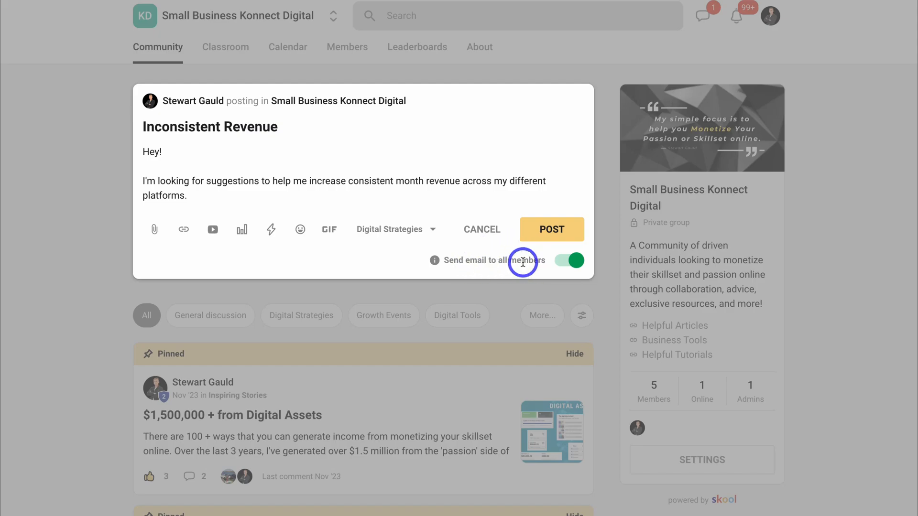
pyautogui.click(482, 229)
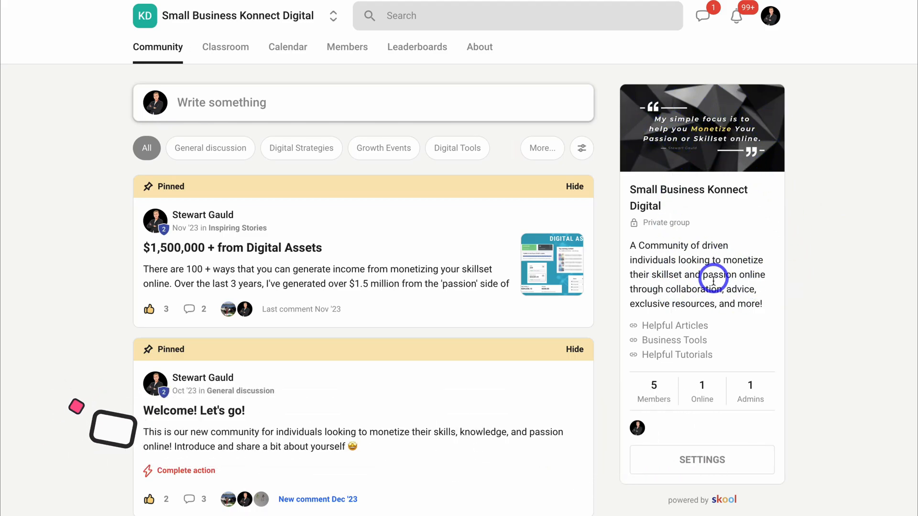
pyautogui.moveTo(685, 354)
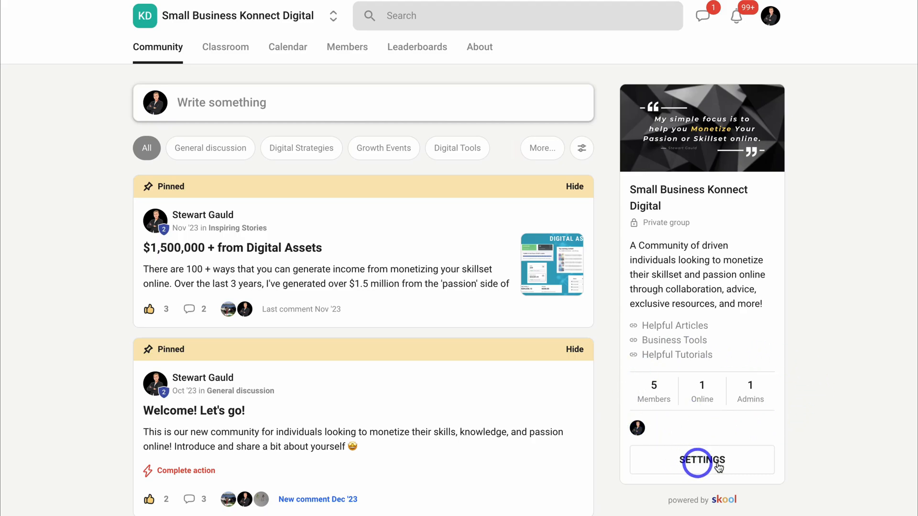
# Bring up the group settings on the Invite section with its shareable About-page link.
pyautogui.click(702, 460)
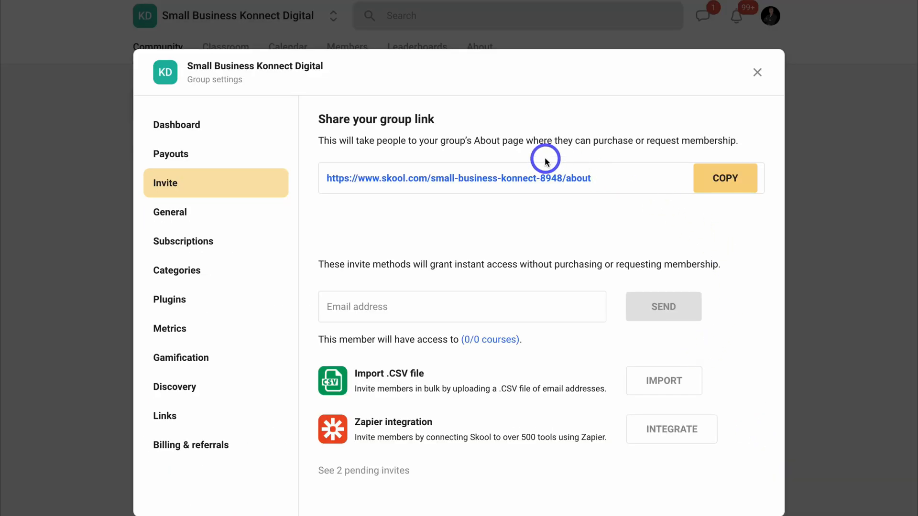
pyautogui.moveTo(491, 218)
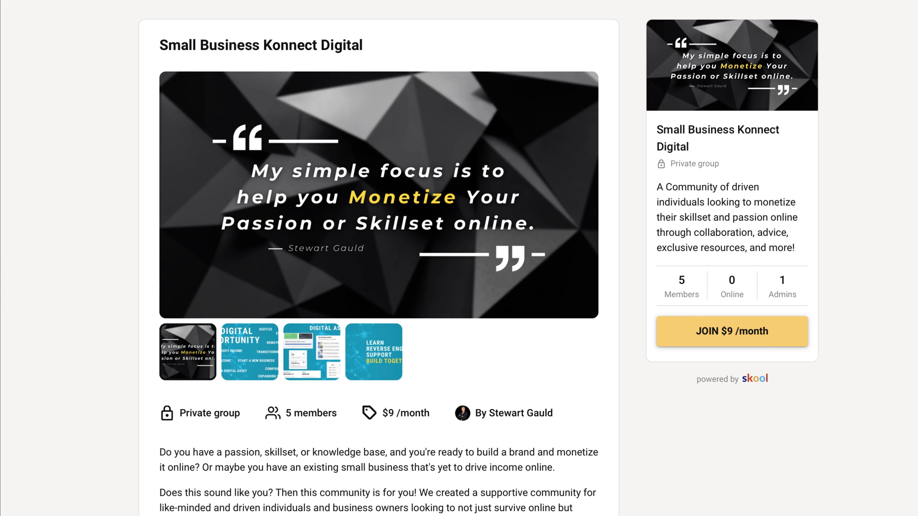
# Show the Subscriptions pricing with $9/month current, $19/month and Free tiers.
pyautogui.click(182, 241)
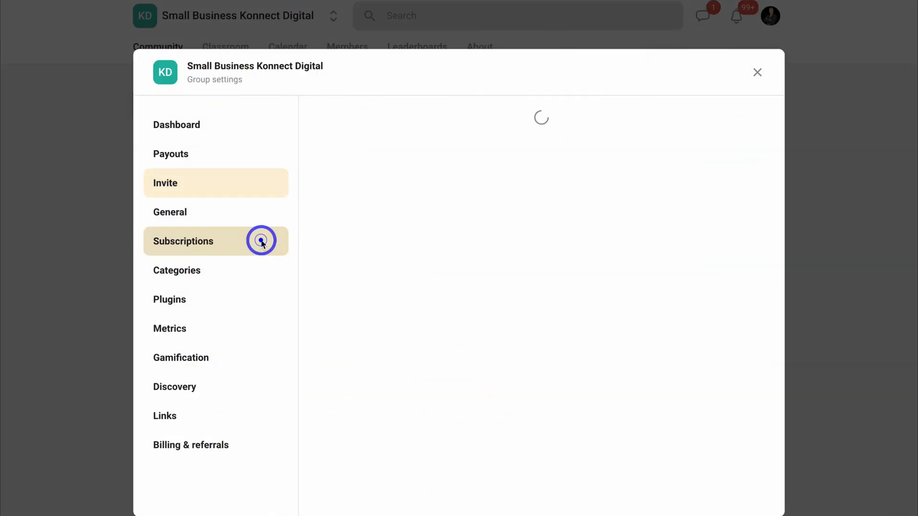
pyautogui.click(183, 241)
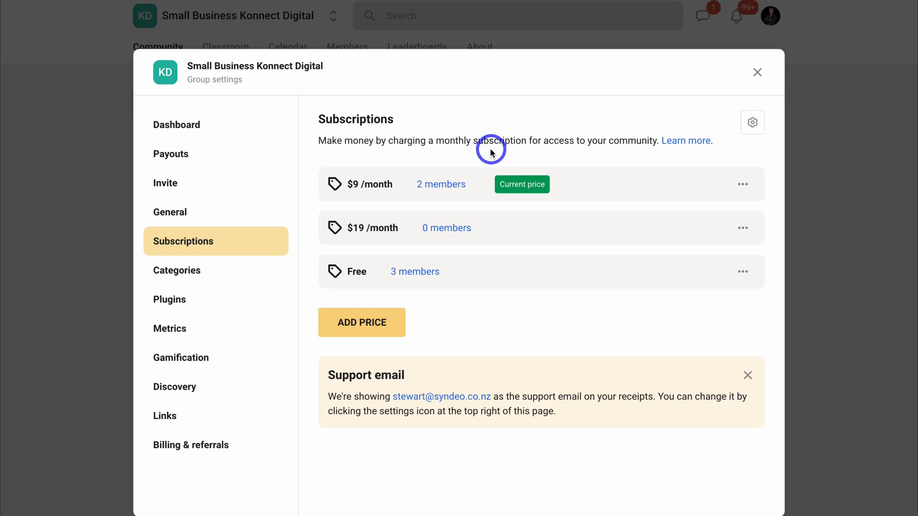
pyautogui.moveTo(511, 294)
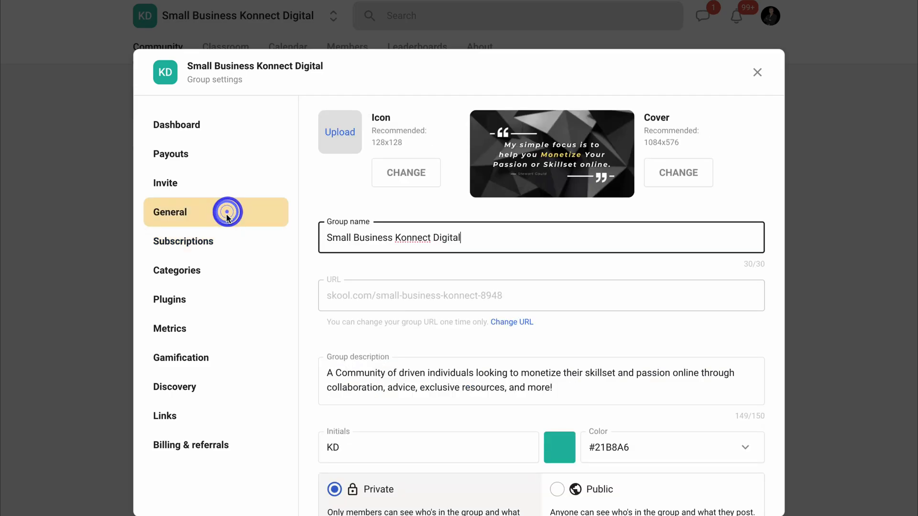
pyautogui.moveTo(340, 132)
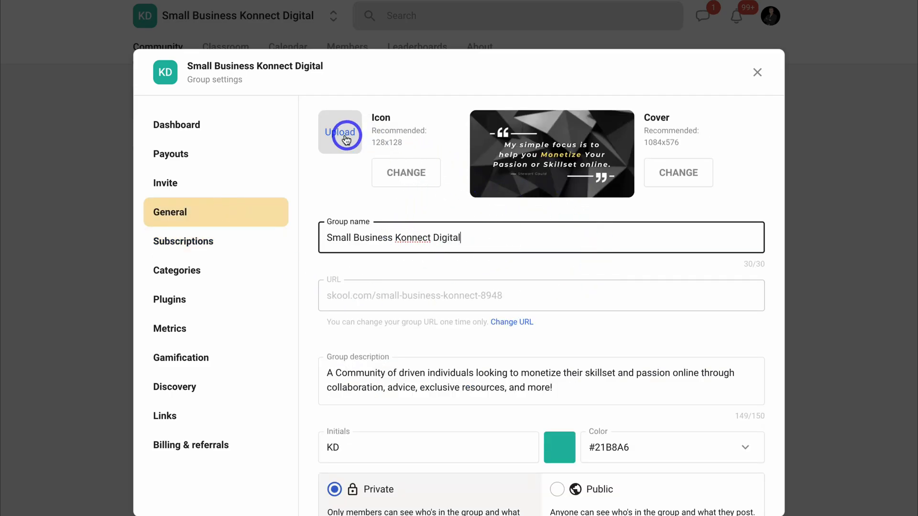
# Scroll through the General group details and switch to the Categories section.
pyautogui.scroll(-3)
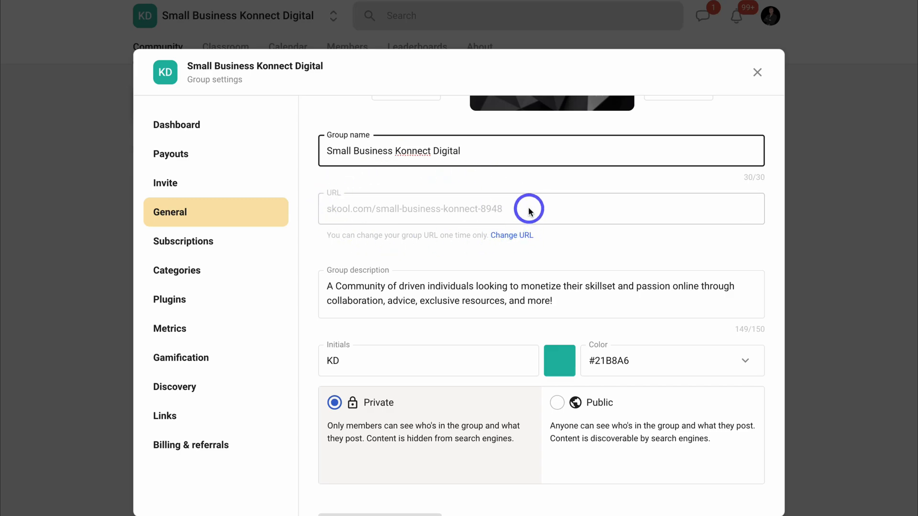
pyautogui.scroll(-3)
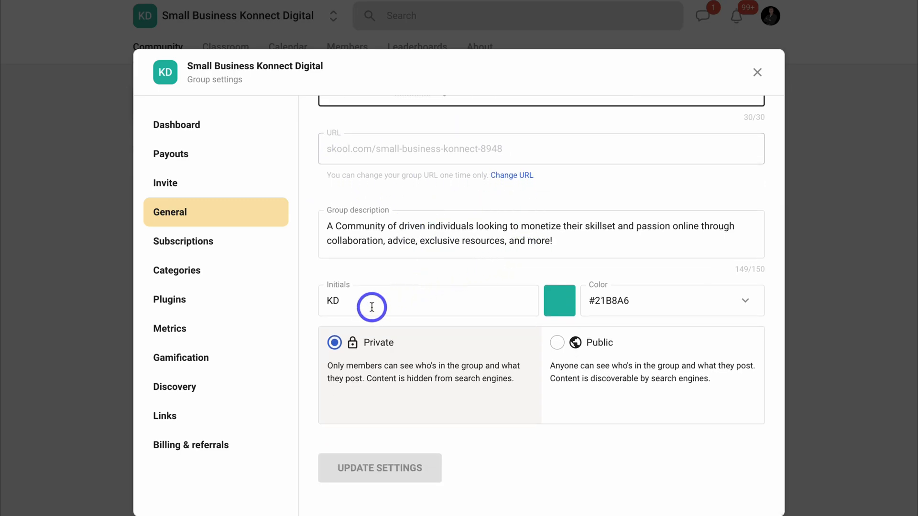
pyautogui.moveTo(647, 310)
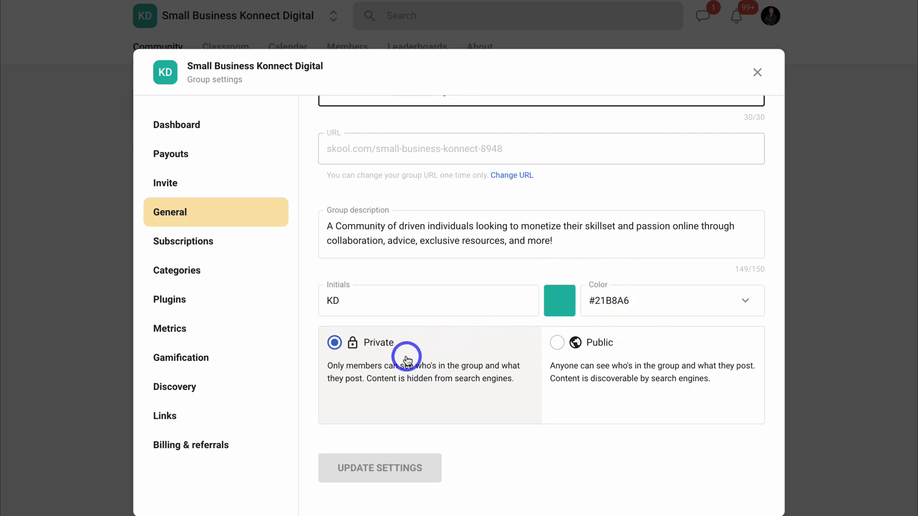
pyautogui.moveTo(488, 325)
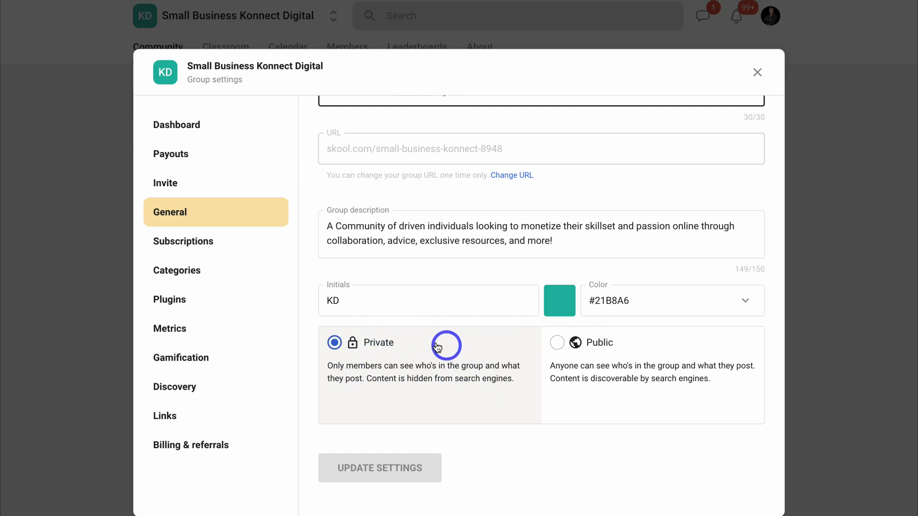
pyautogui.moveTo(458, 383)
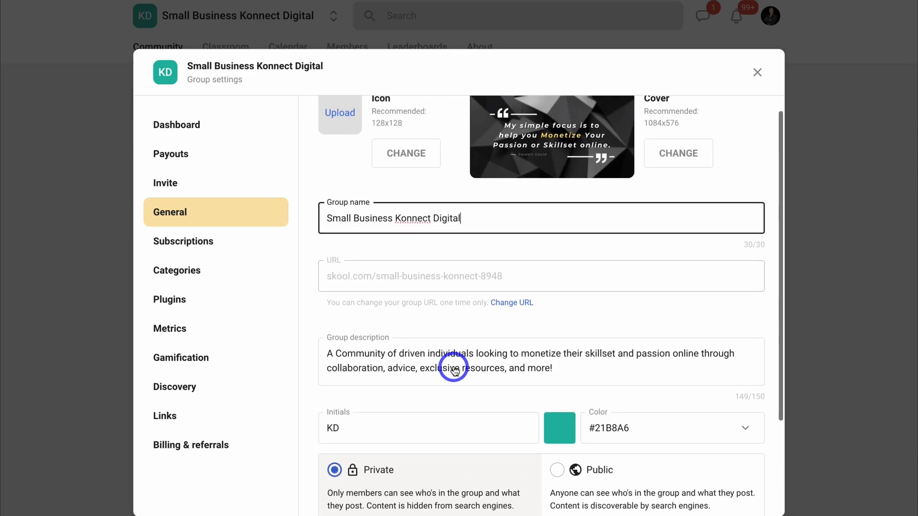
pyautogui.scroll(-3)
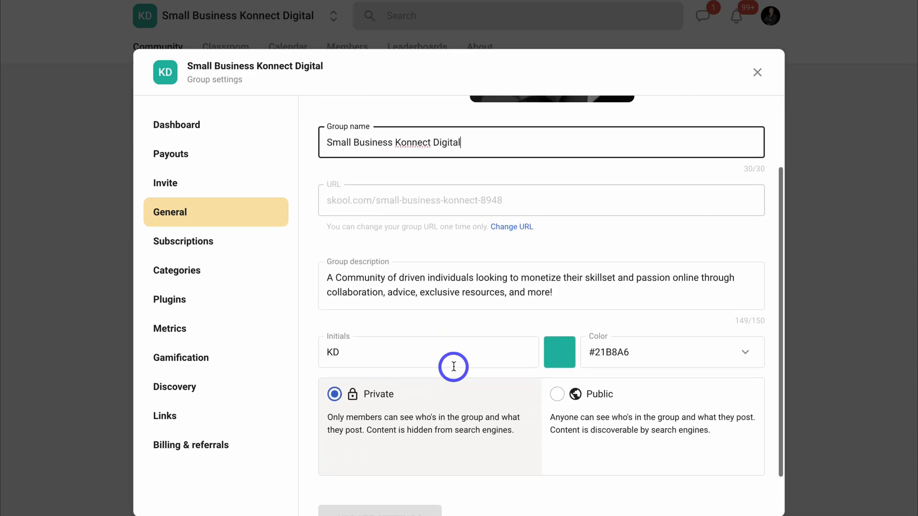
pyautogui.click(177, 270)
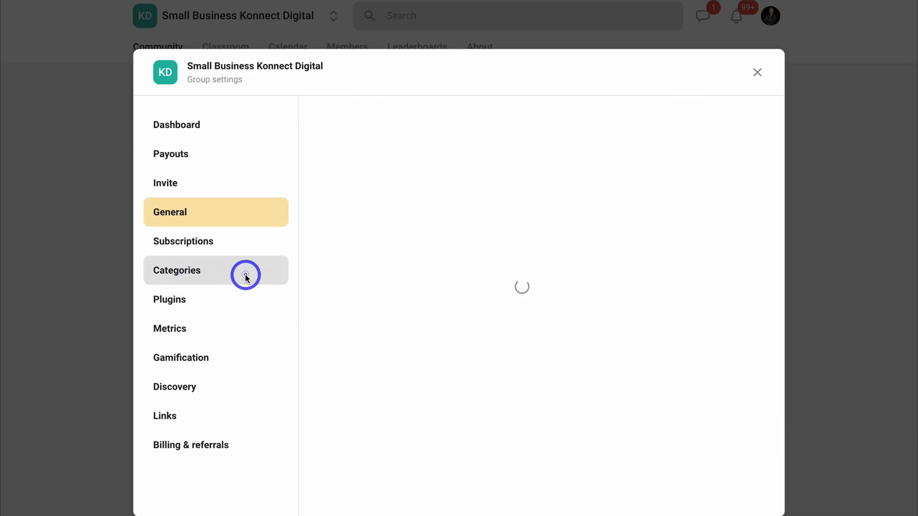
# View the post categories list, then the Gamification levels from Rookie to Digital Expert.
pyautogui.click(177, 270)
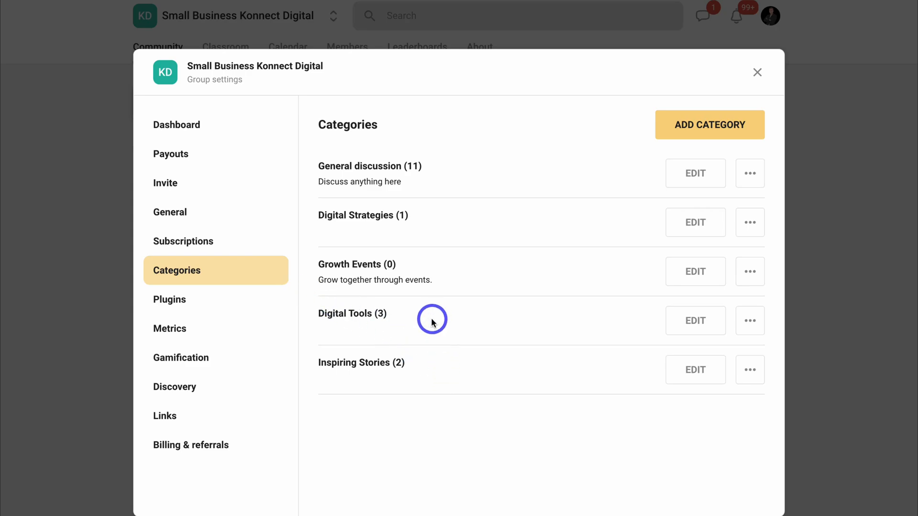
pyautogui.moveTo(460, 270)
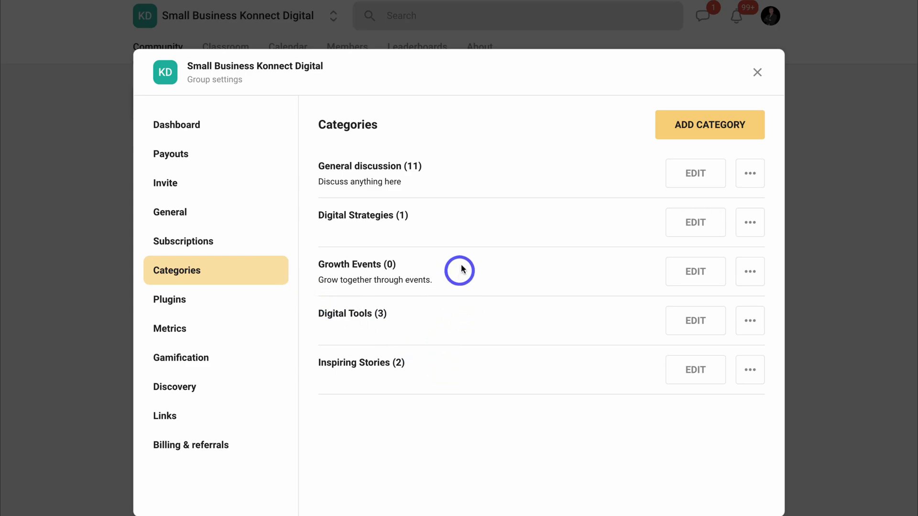
pyautogui.moveTo(485, 162)
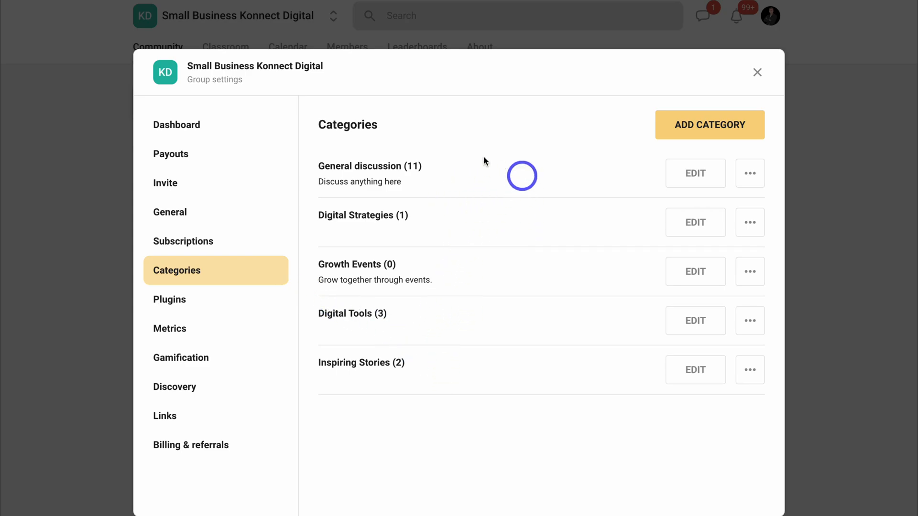
pyautogui.moveTo(490, 192)
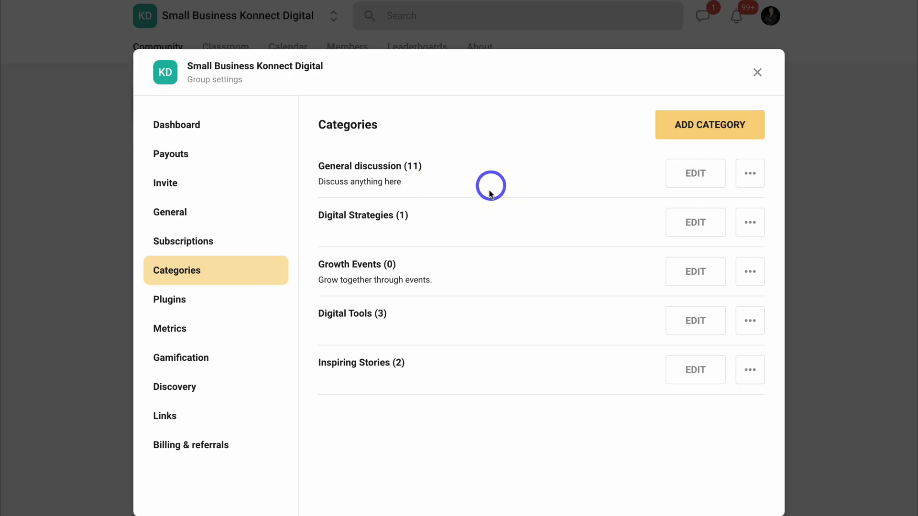
pyautogui.click(181, 357)
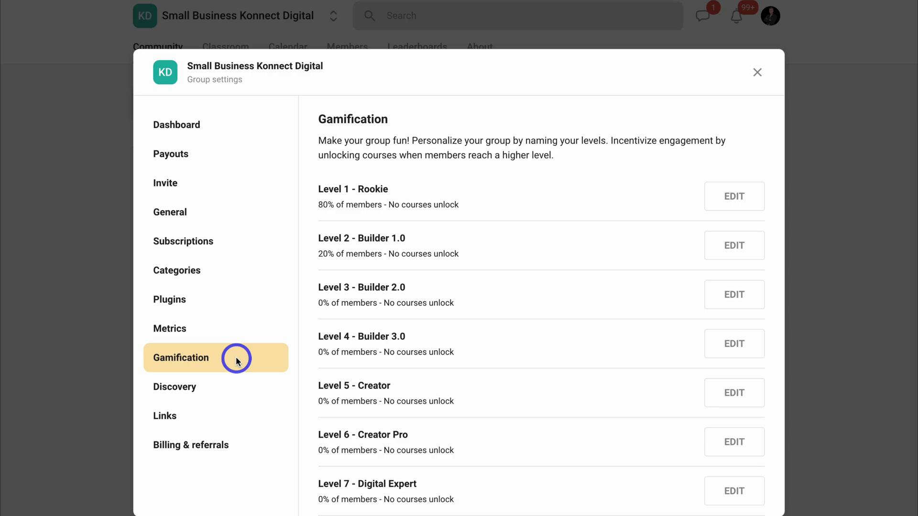
pyautogui.moveTo(240, 357)
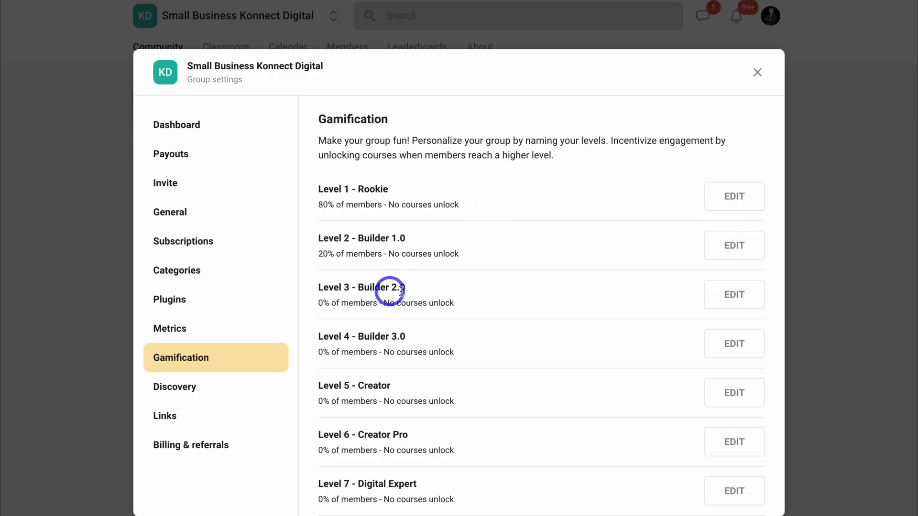
# Look at the Level 3 Builder 2.0 edit form, cancel it and close the settings.
pyautogui.click(733, 294)
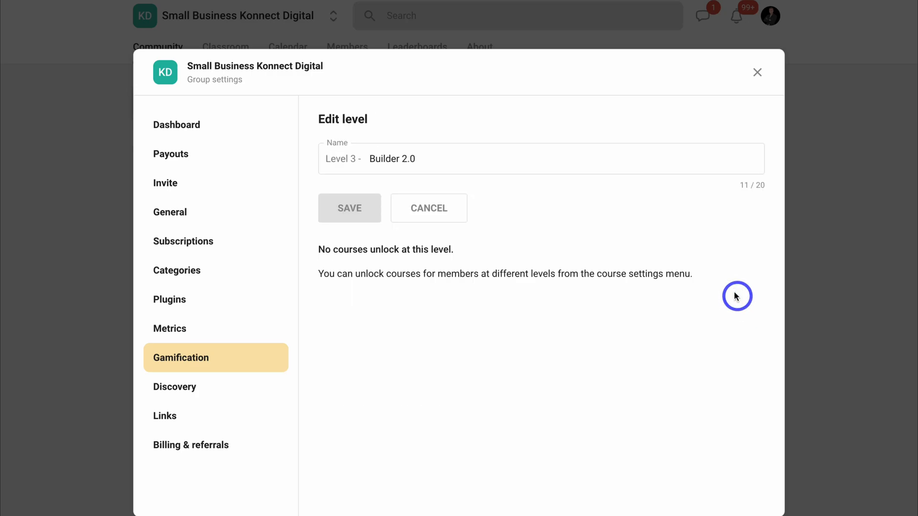
pyautogui.moveTo(475, 227)
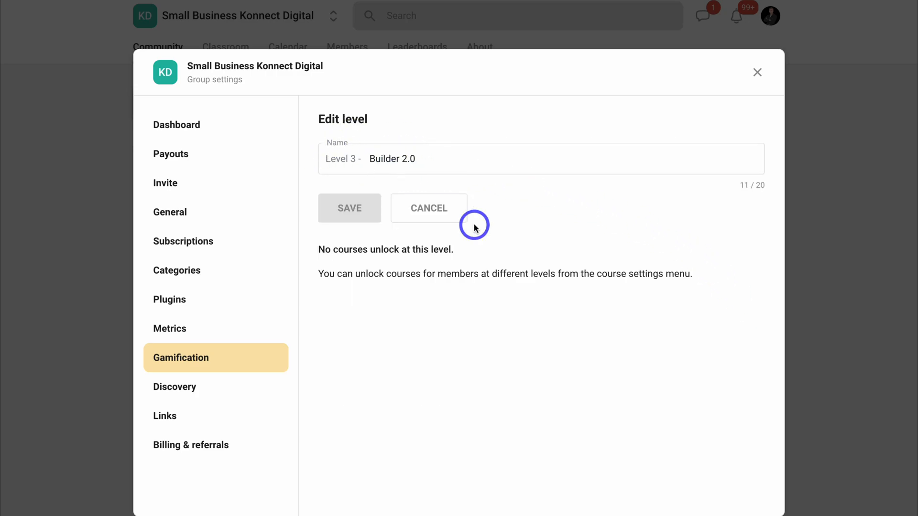
pyautogui.moveTo(264, 71)
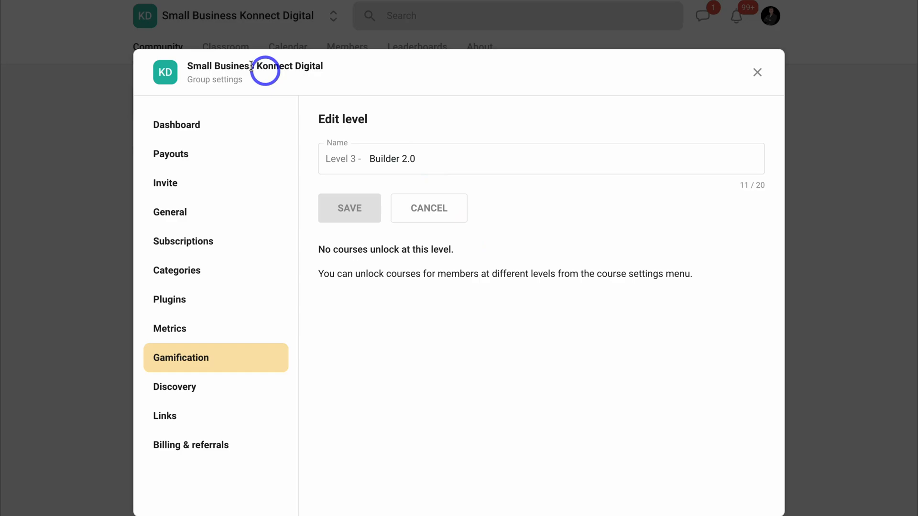
pyautogui.moveTo(523, 234)
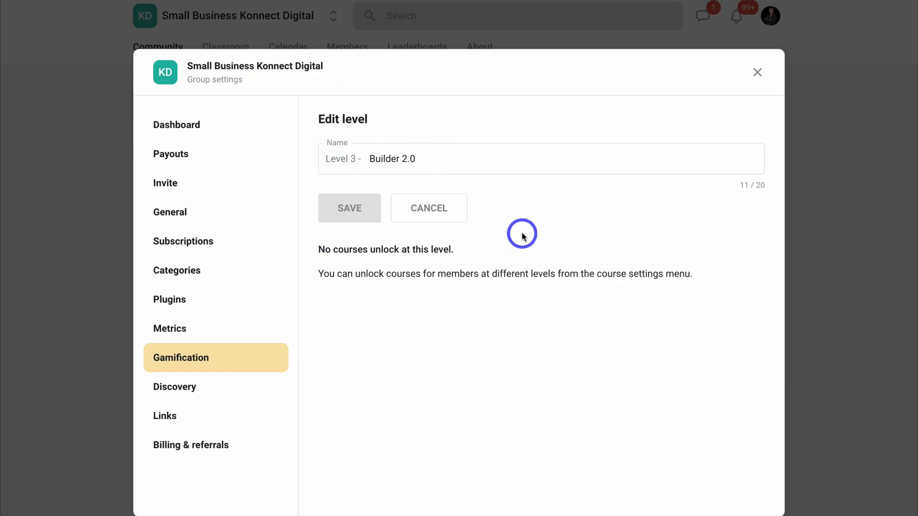
pyautogui.moveTo(423, 312)
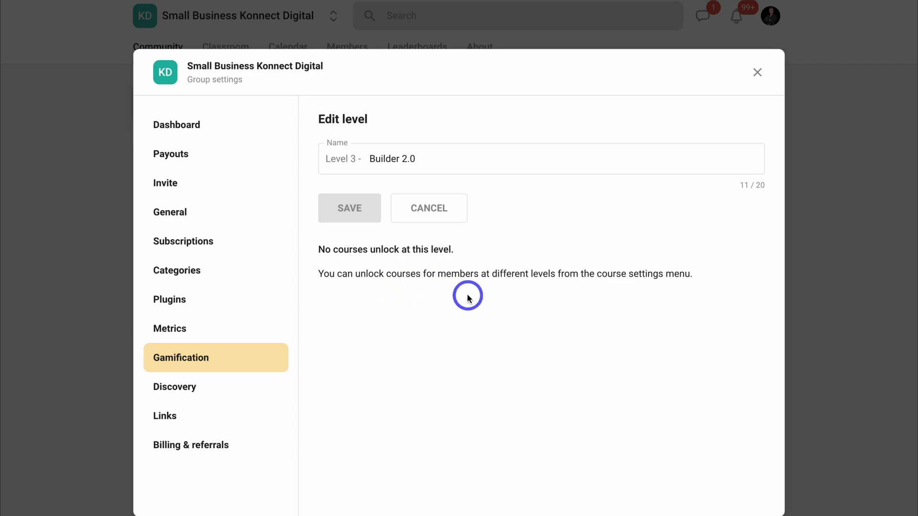
pyautogui.moveTo(533, 307)
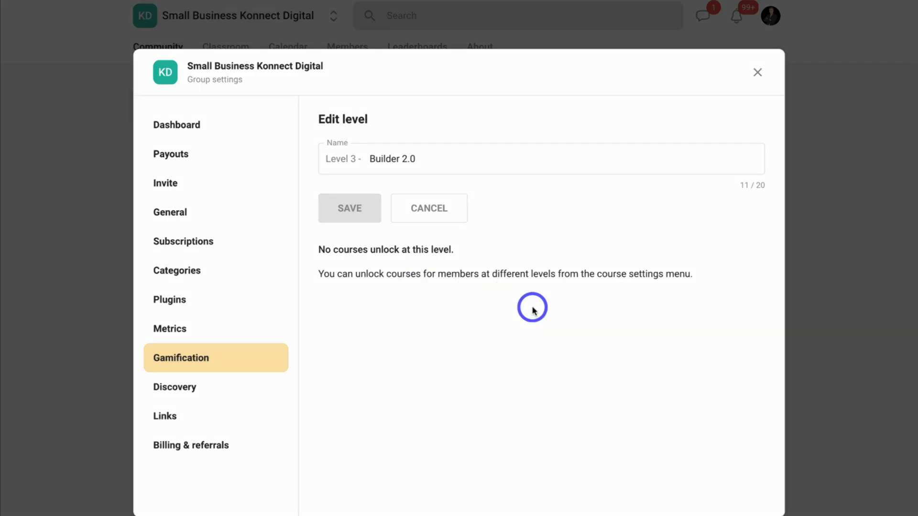
pyautogui.click(429, 208)
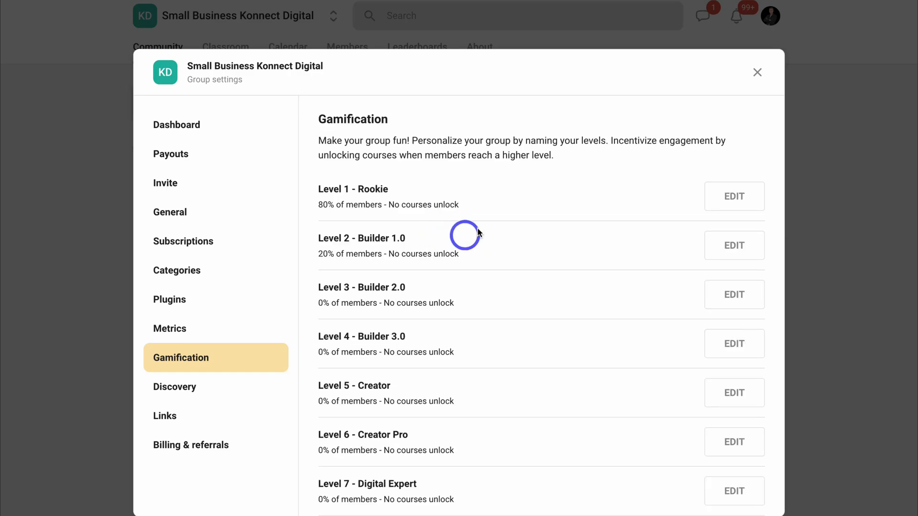
pyautogui.moveTo(436, 325)
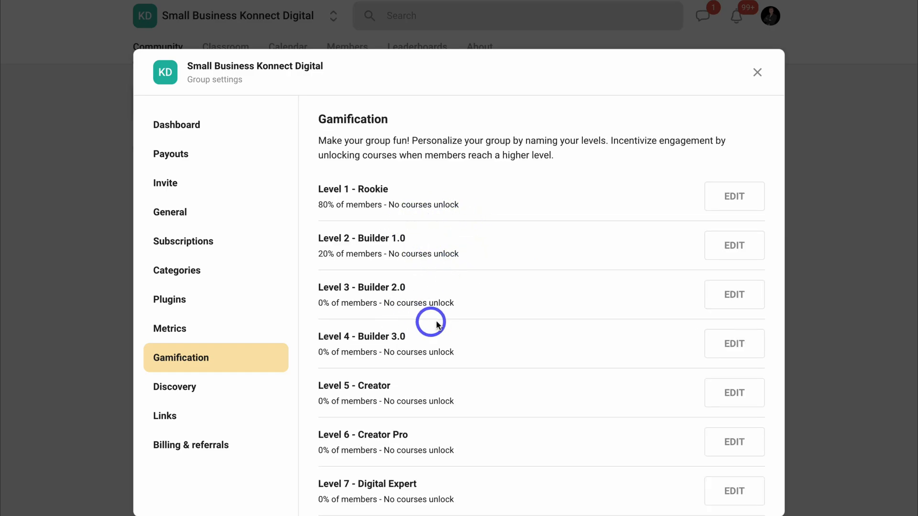
pyautogui.click(757, 71)
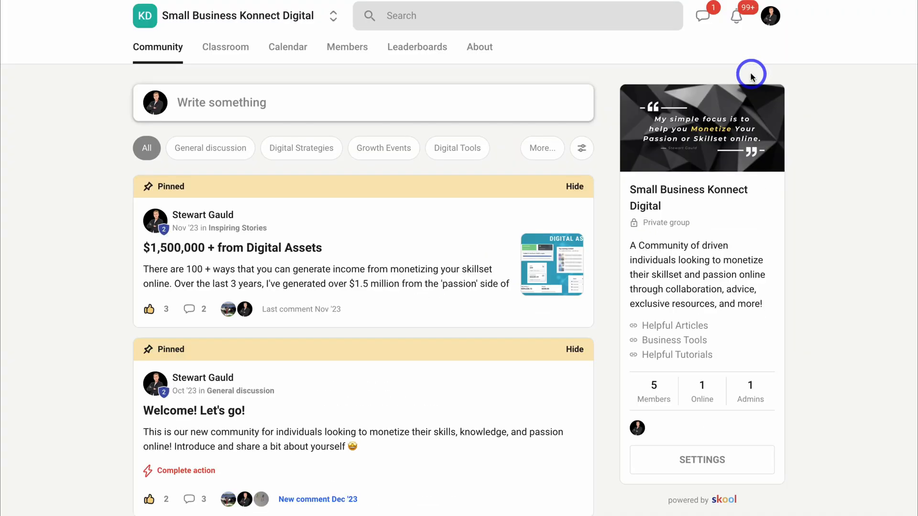
# Start a new Classroom course with access limited to members of level 4 and above.
pyautogui.click(225, 47)
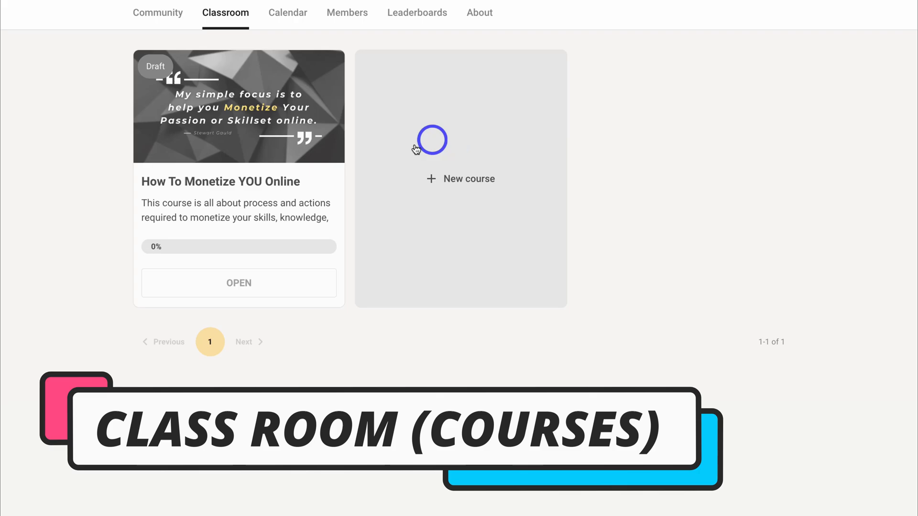
pyautogui.click(461, 178)
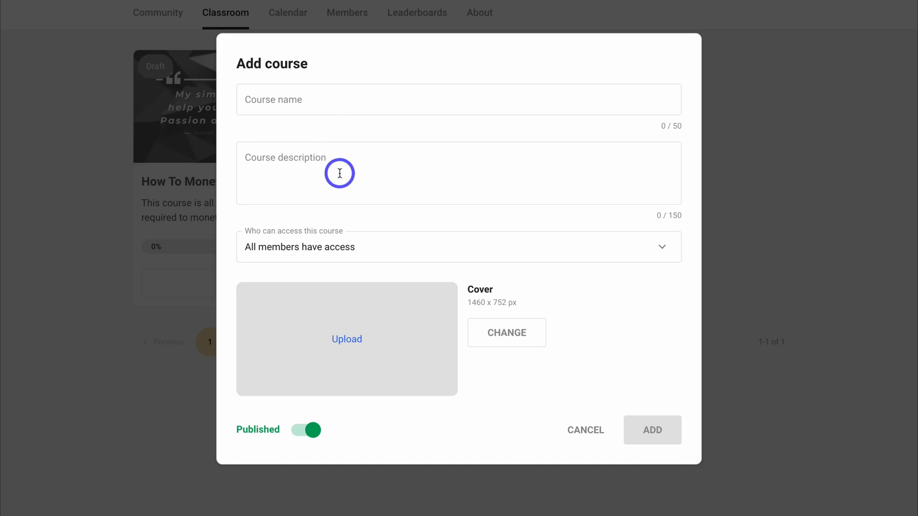
pyautogui.moveTo(481, 251)
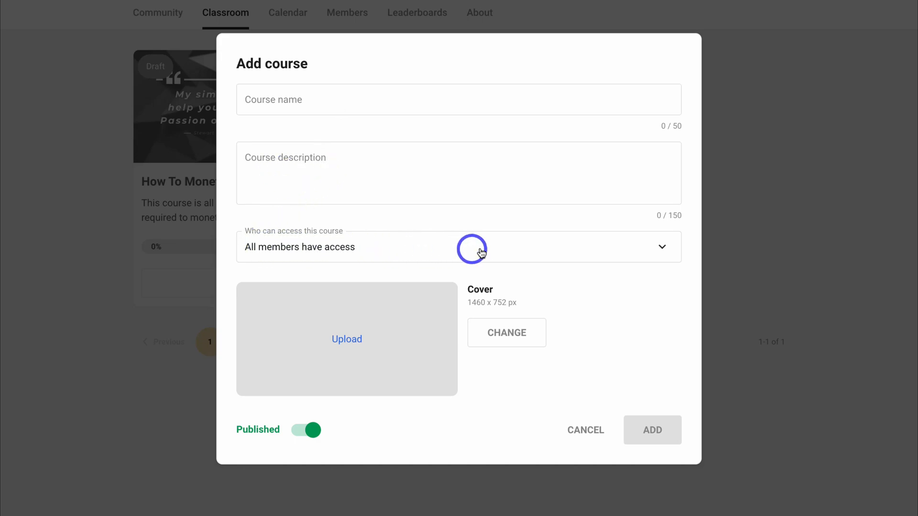
pyautogui.click(459, 247)
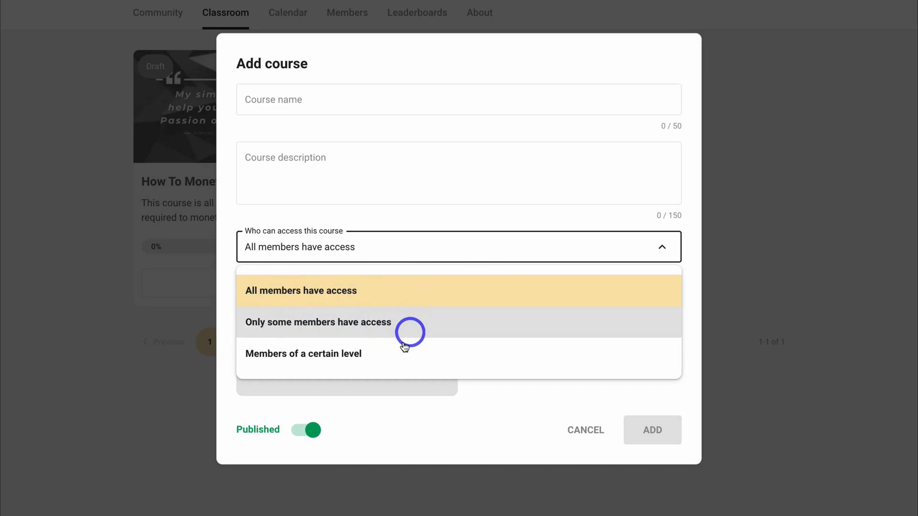
pyautogui.moveTo(427, 359)
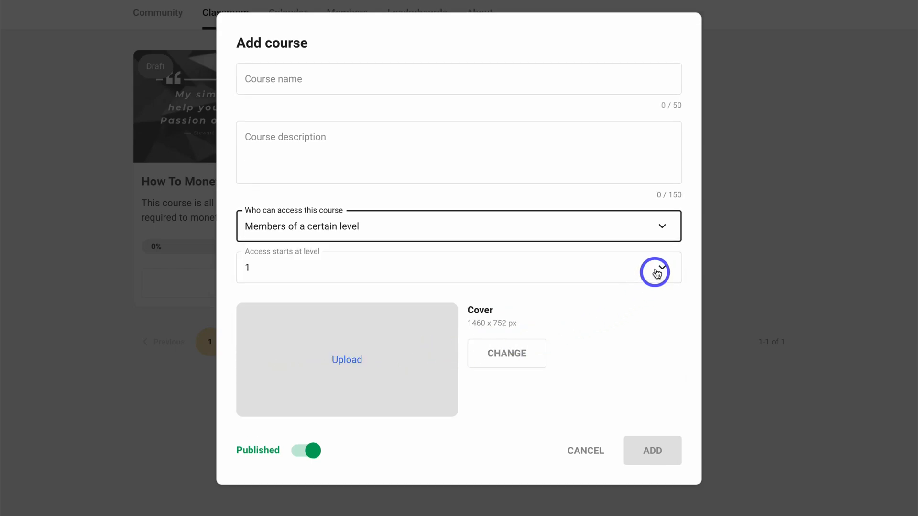
pyautogui.click(655, 268)
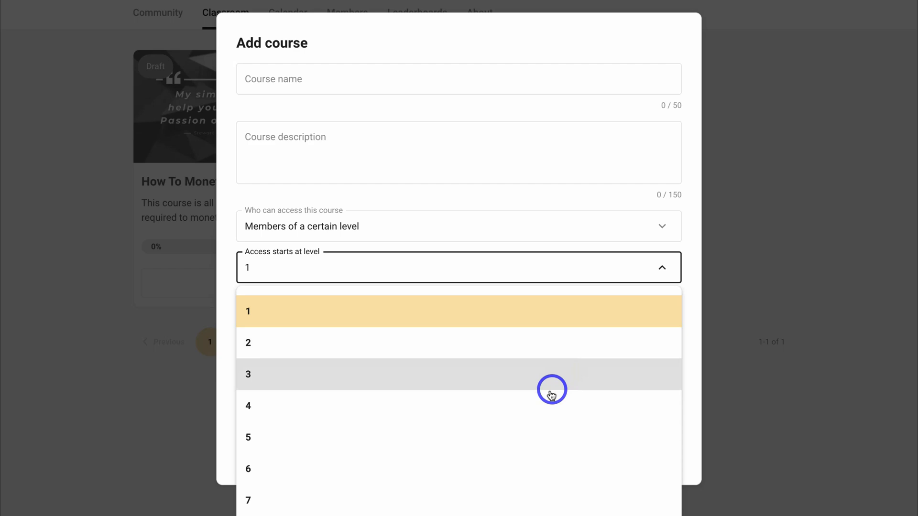
pyautogui.click(247, 405)
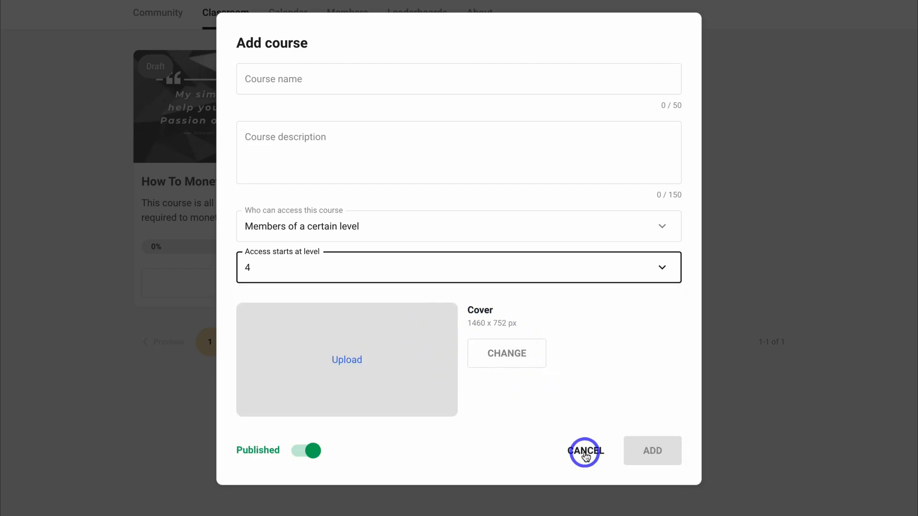
# Cancel the new course and browse the draft module's Discover the connection, Know the potential and Let's talk about you... lessons.
pyautogui.click(586, 451)
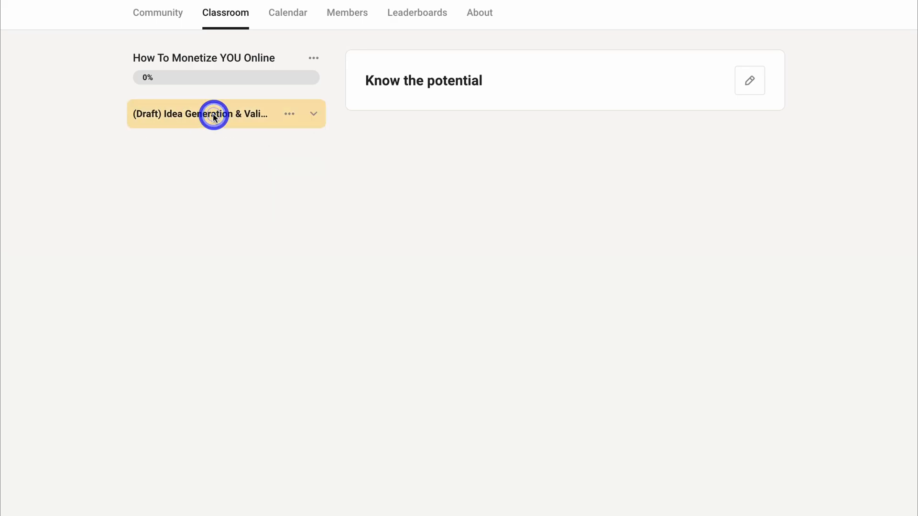
pyautogui.click(289, 114)
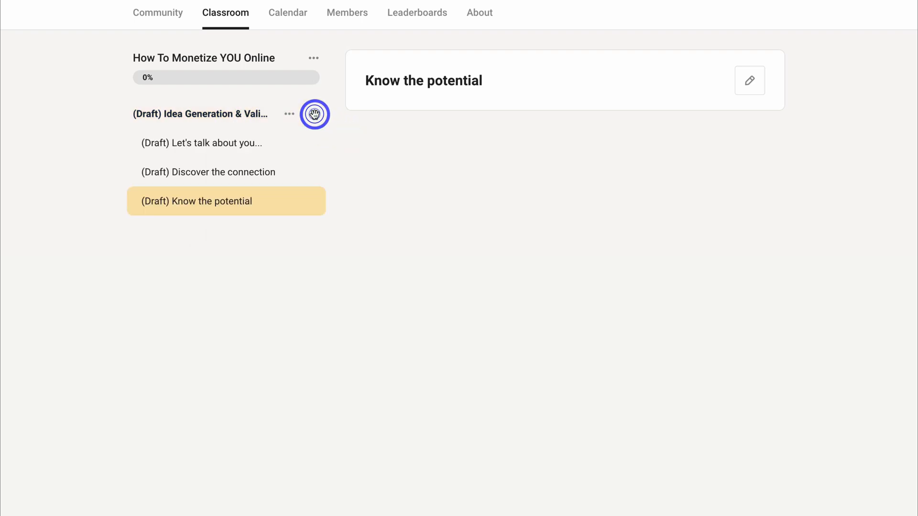
pyautogui.click(202, 143)
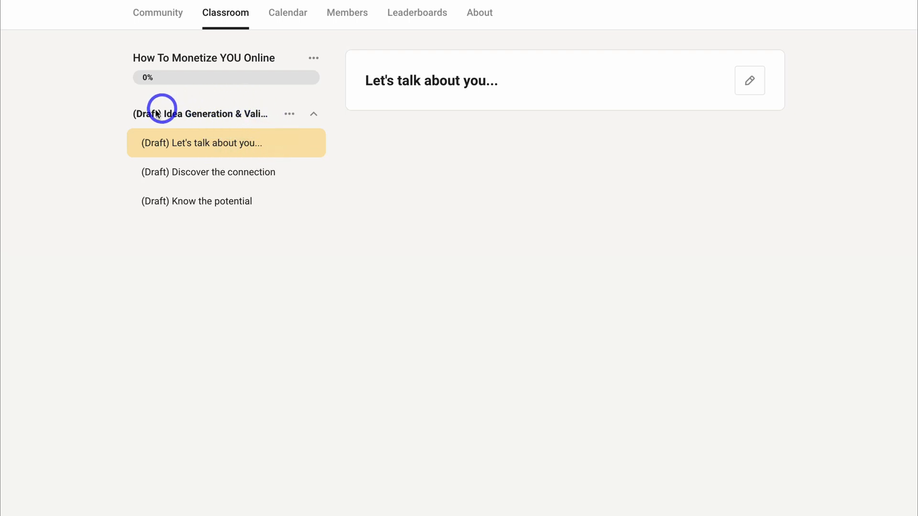
pyautogui.click(208, 171)
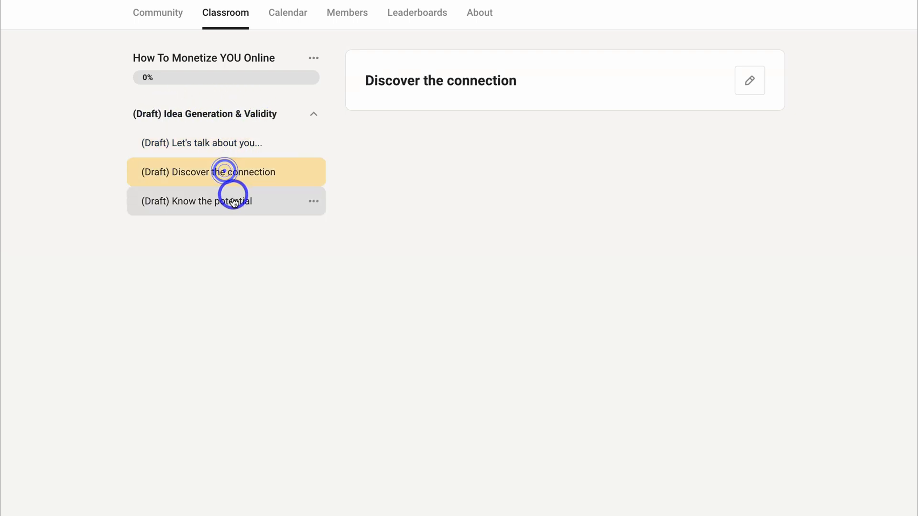
pyautogui.click(197, 201)
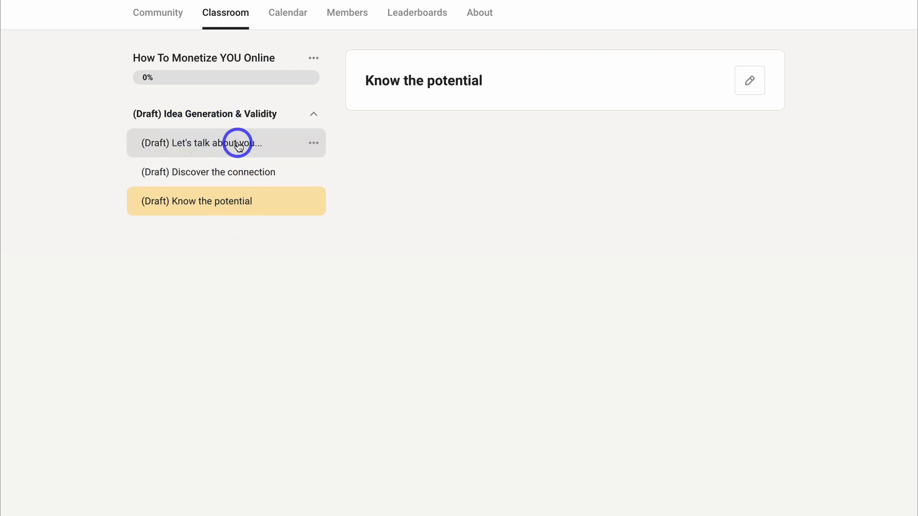
pyautogui.click(312, 143)
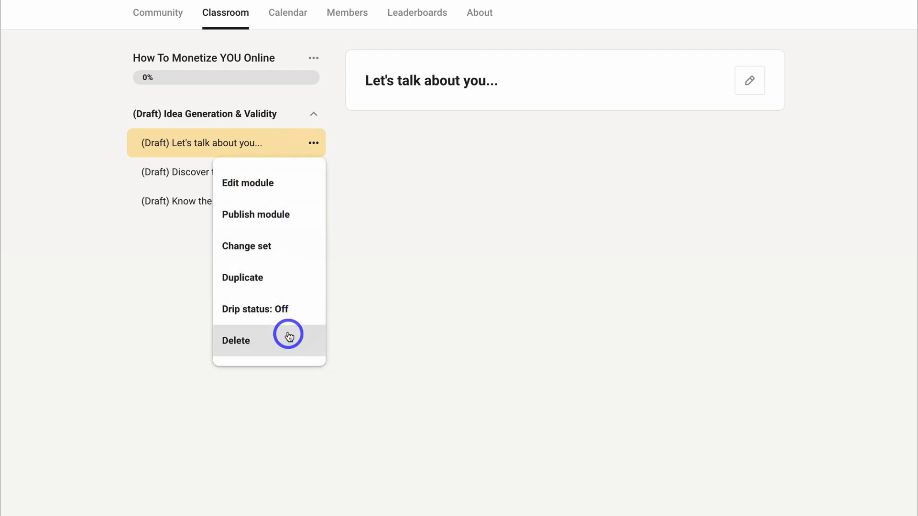
pyautogui.click(248, 182)
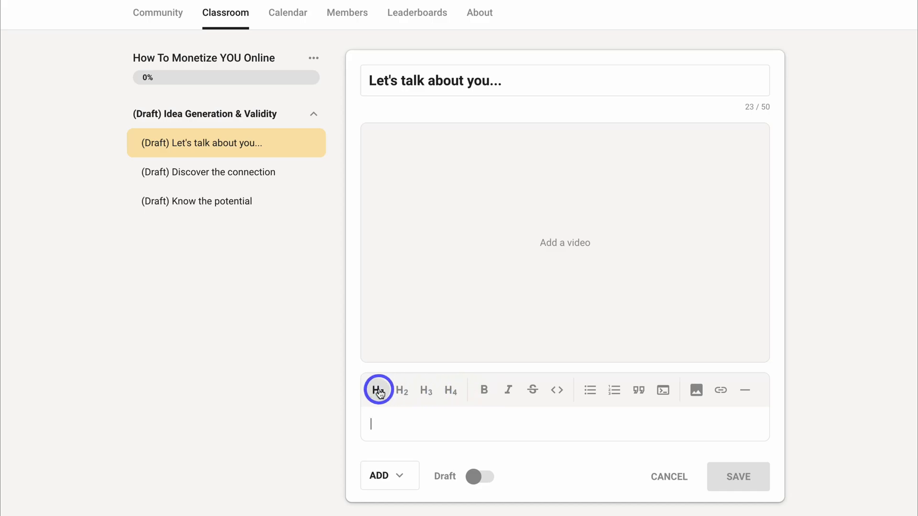
pyautogui.click(389, 475)
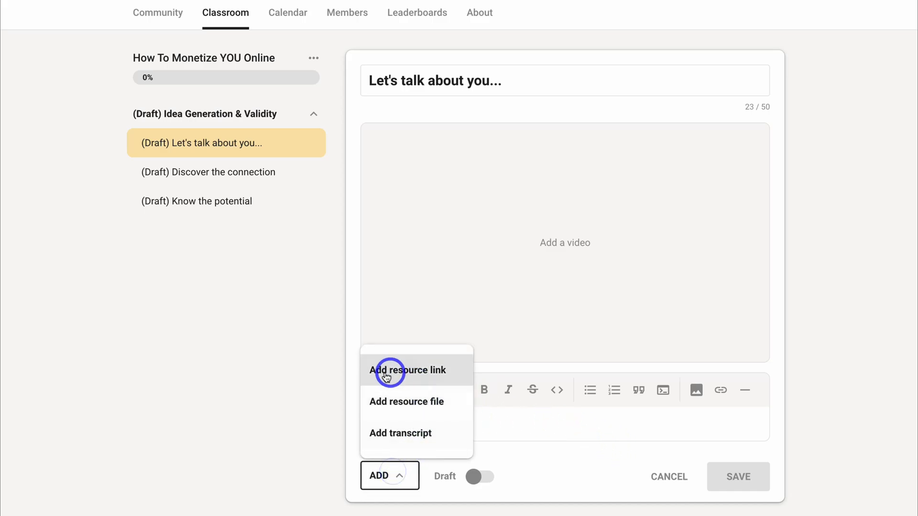
pyautogui.moveTo(379, 406)
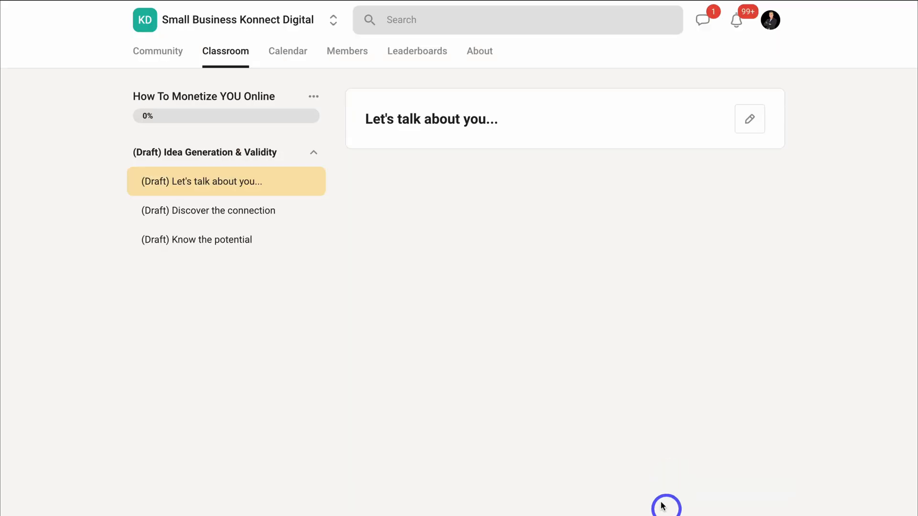
# Show the How To Monetize YOU Online course's Edit, Add set, Add module and Delete actions.
pyautogui.click(313, 97)
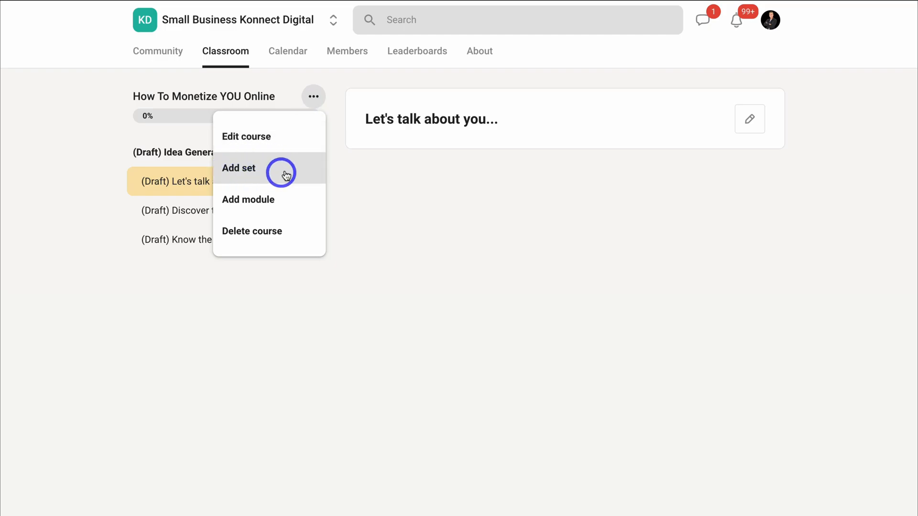
pyautogui.moveTo(263, 173)
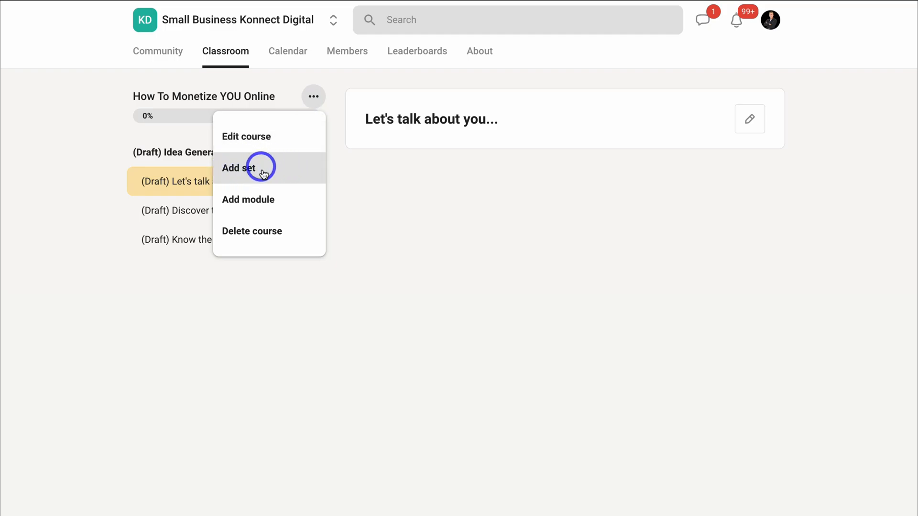
pyautogui.moveTo(303, 193)
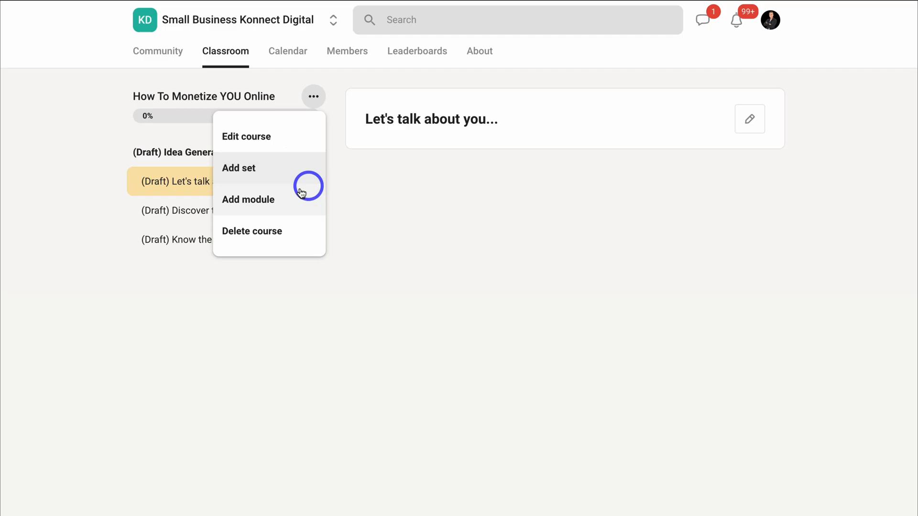
pyautogui.moveTo(292, 228)
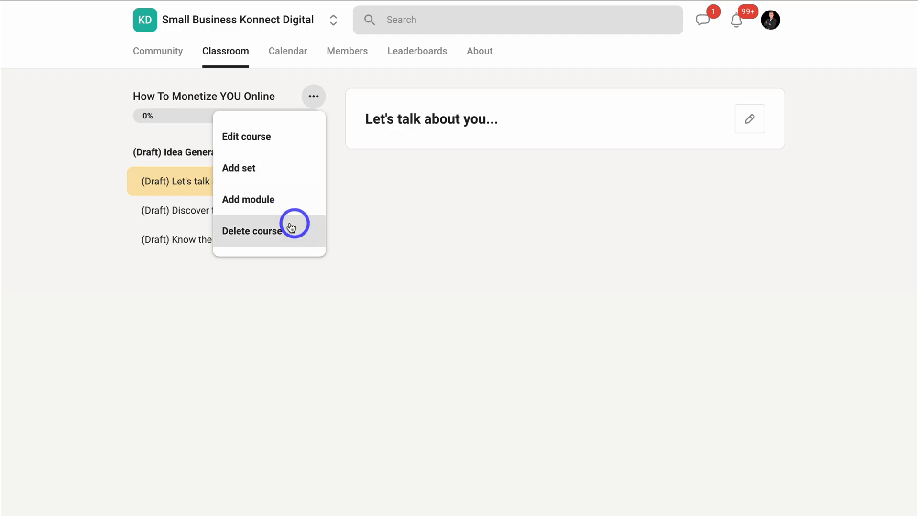
pyautogui.click(246, 137)
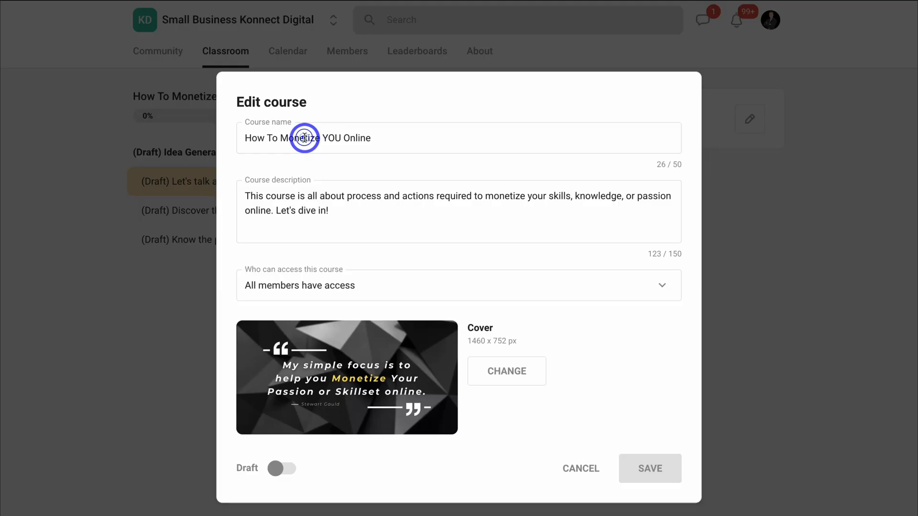
pyautogui.moveTo(442, 222)
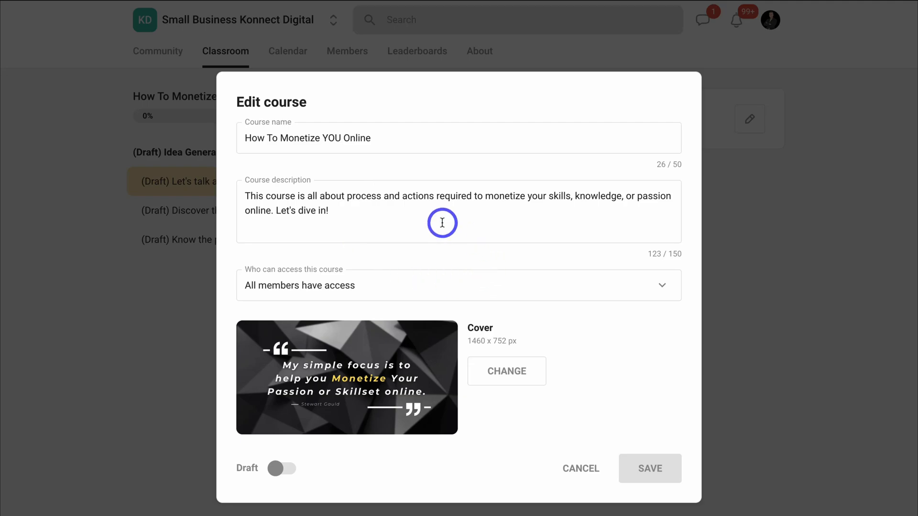
pyautogui.moveTo(249, 202)
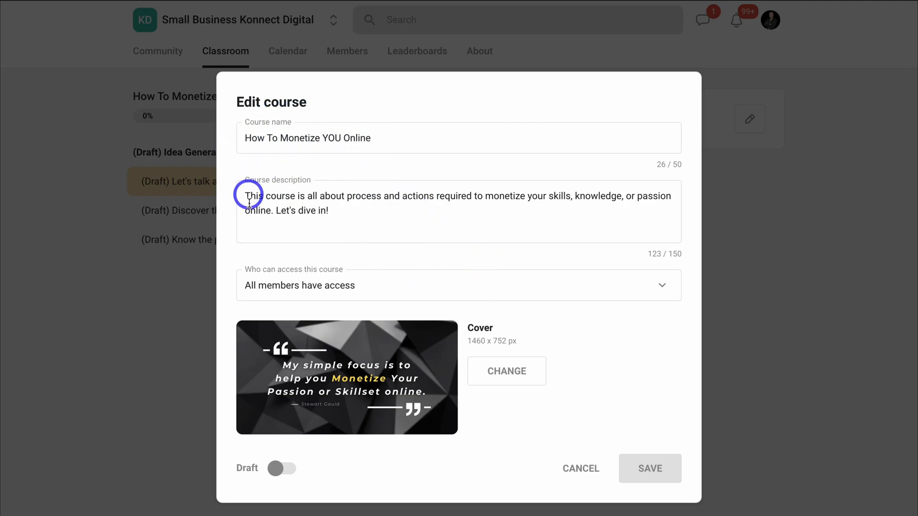
pyautogui.moveTo(366, 263)
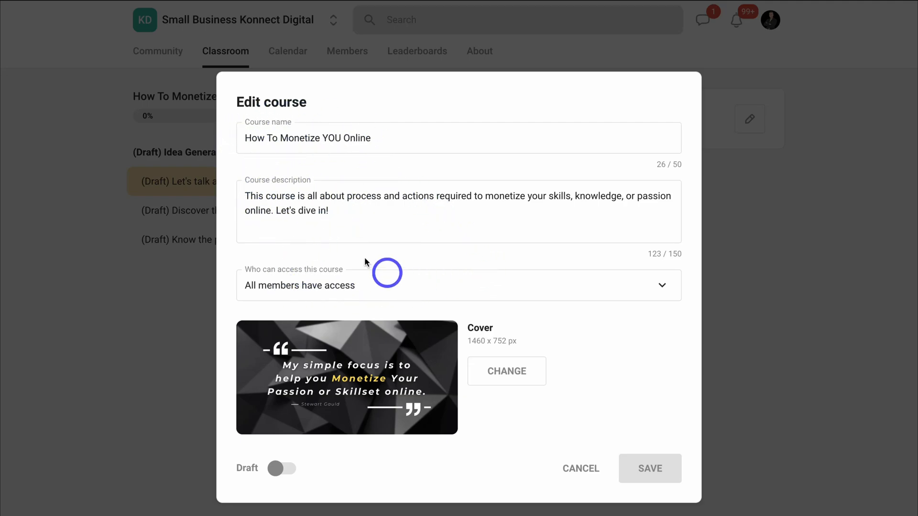
pyautogui.moveTo(455, 298)
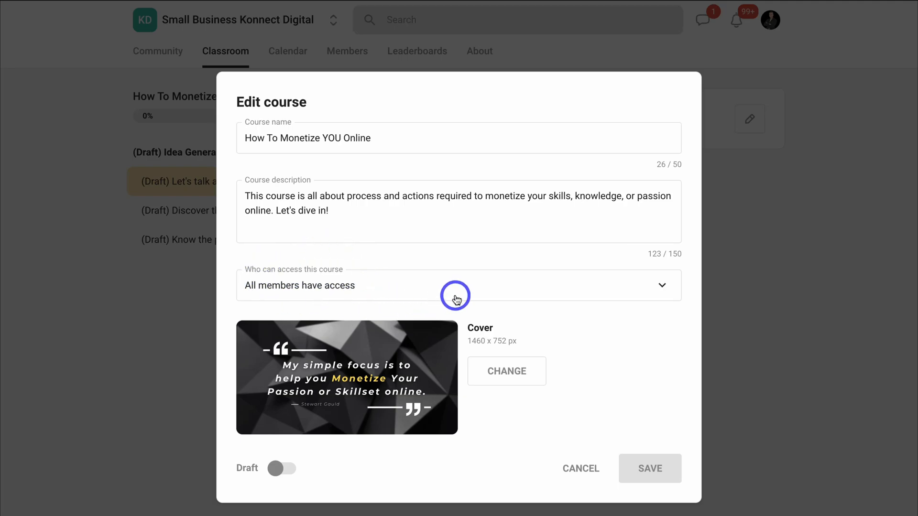
pyautogui.click(458, 285)
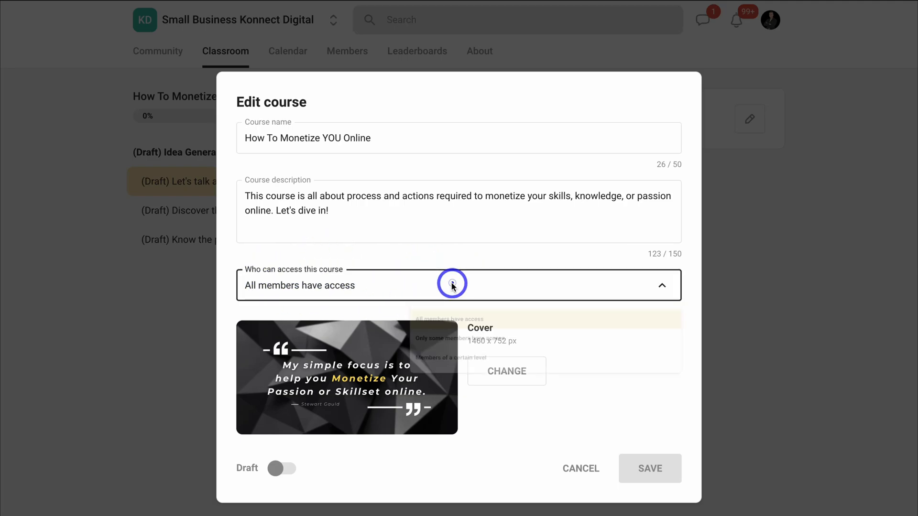
pyautogui.click(450, 285)
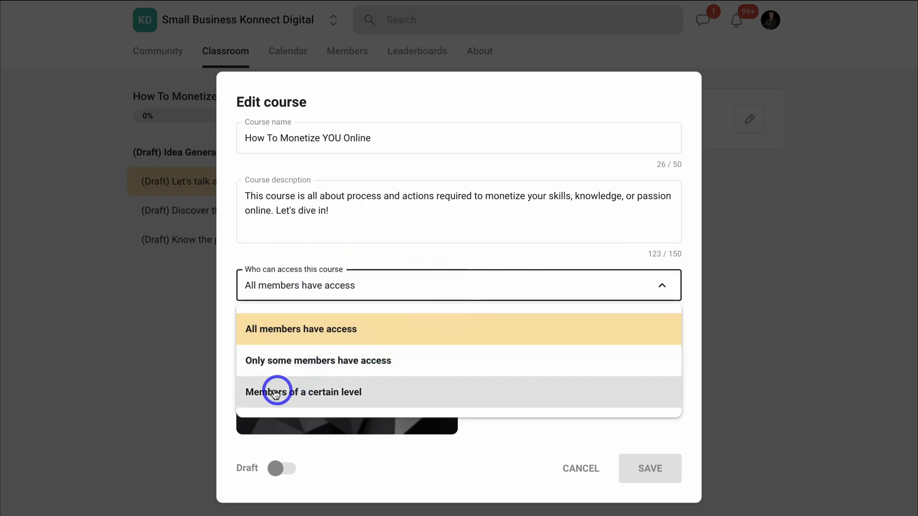
pyautogui.click(304, 392)
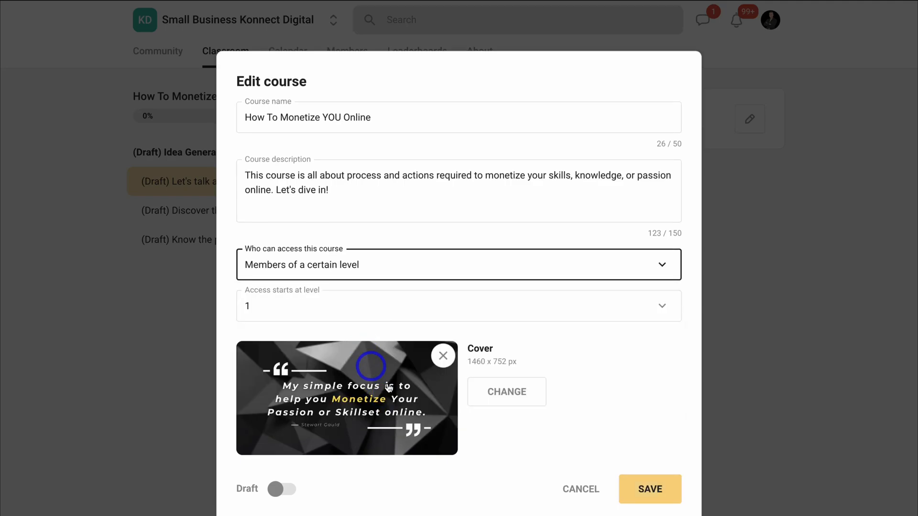
pyautogui.click(458, 306)
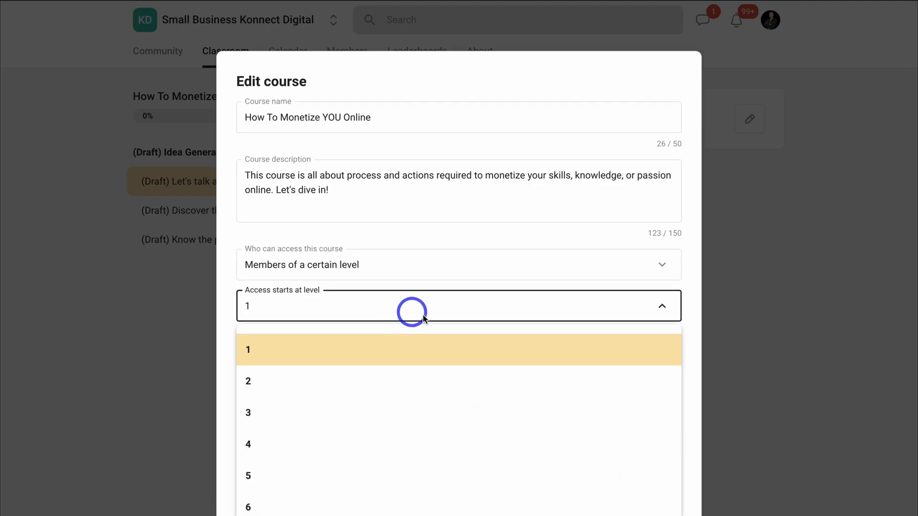
pyautogui.moveTo(416, 412)
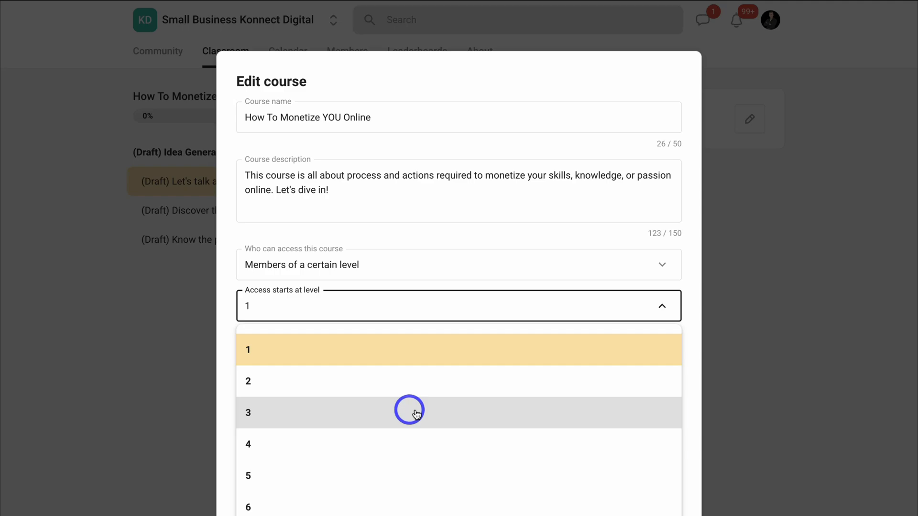
pyautogui.moveTo(380, 406)
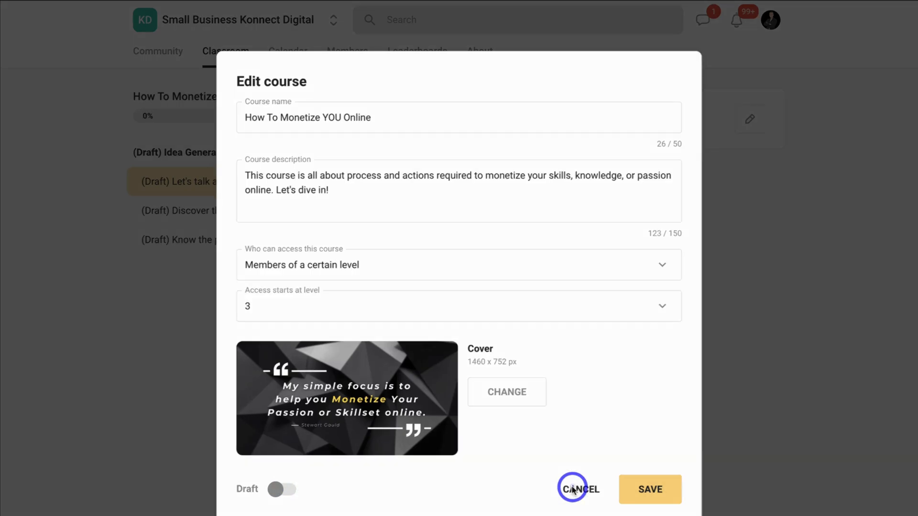
pyautogui.click(579, 489)
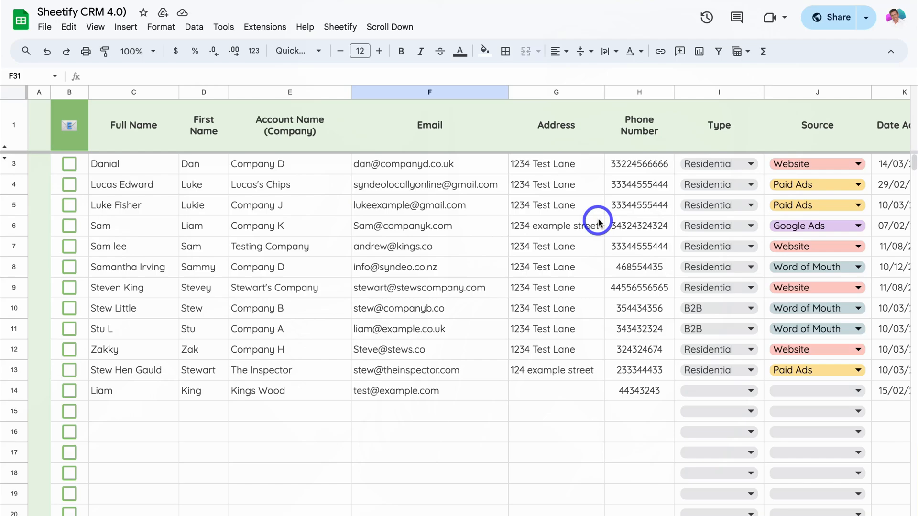
# Send the Payment Reminder email to ticked contacts via Sheetify's Email Marketing and confirm Yes.
pyautogui.click(340, 27)
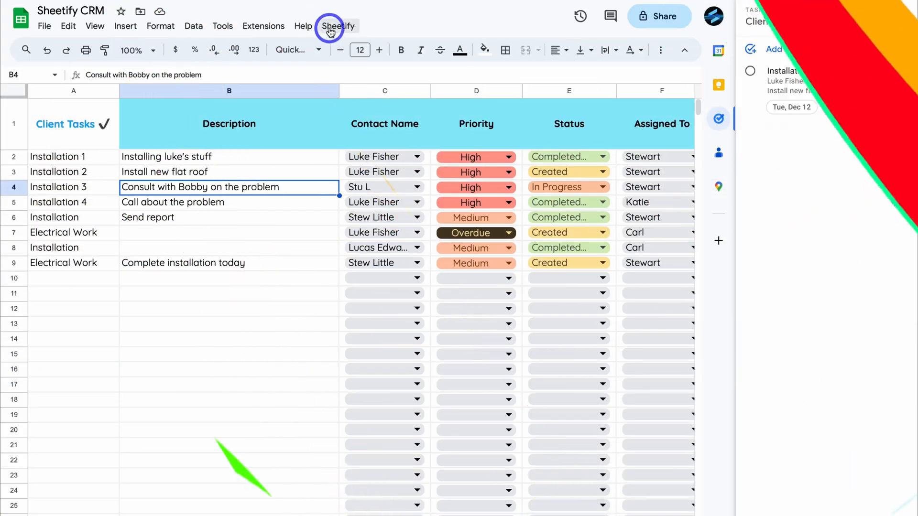
pyautogui.click(338, 26)
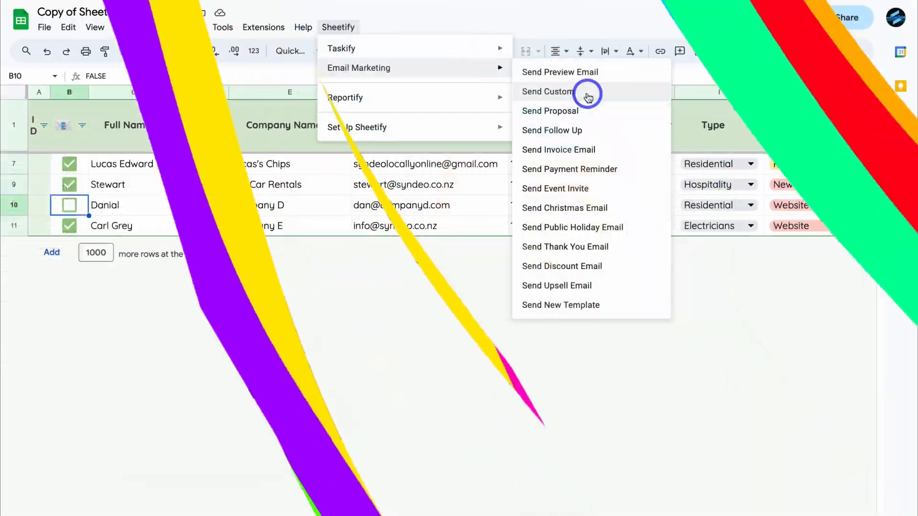
pyautogui.click(569, 169)
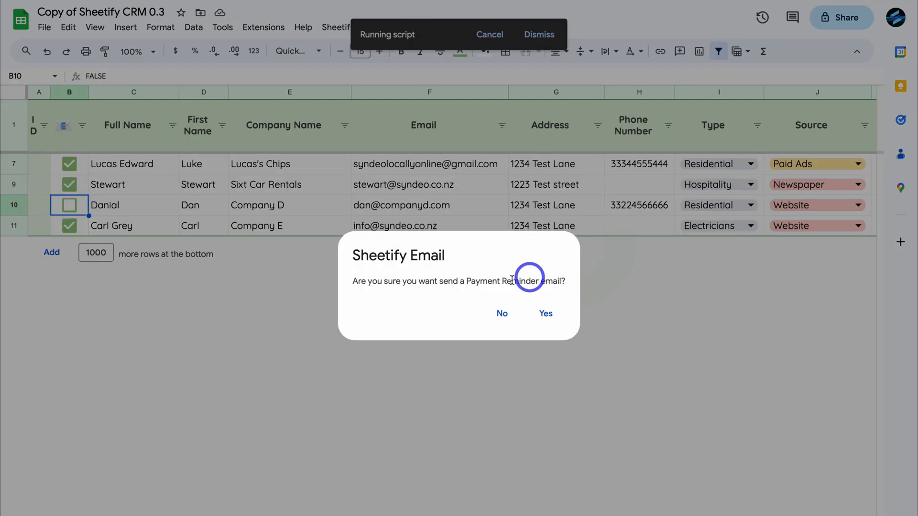
pyautogui.click(545, 313)
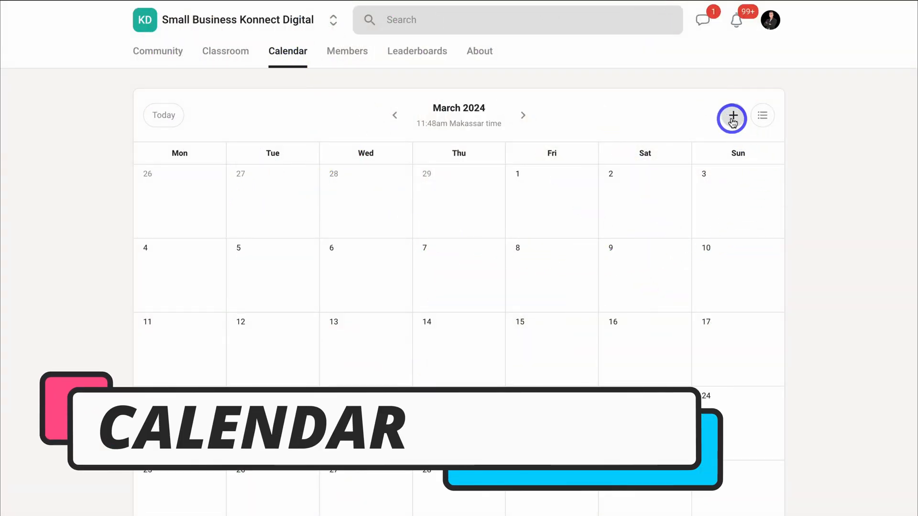
pyautogui.click(732, 116)
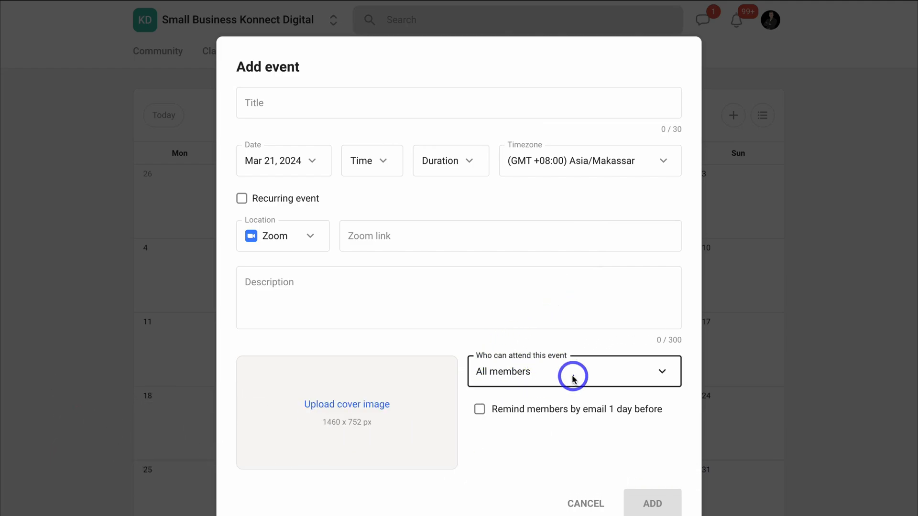
pyautogui.click(573, 371)
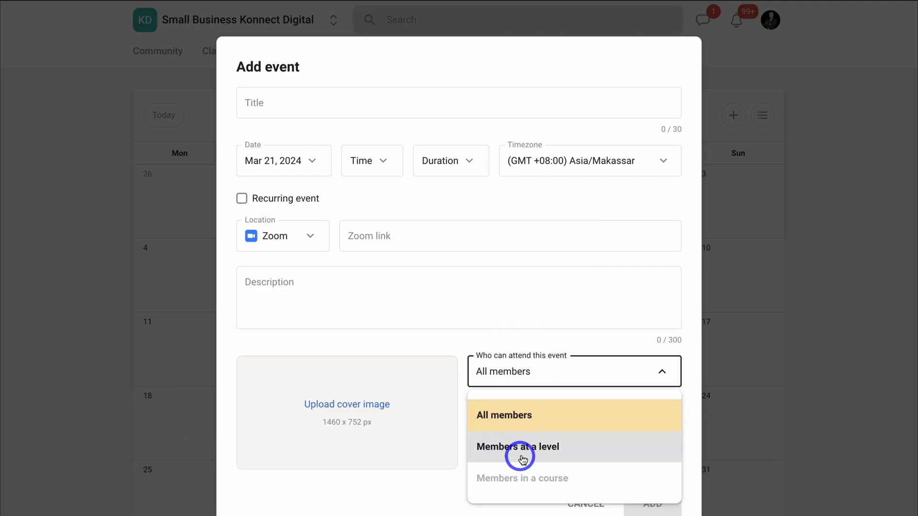
pyautogui.moveTo(548, 478)
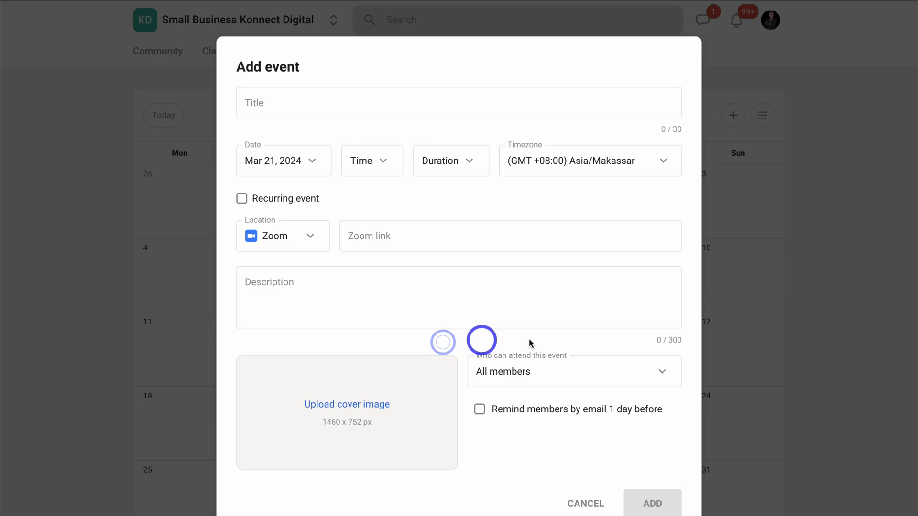
pyautogui.click(585, 504)
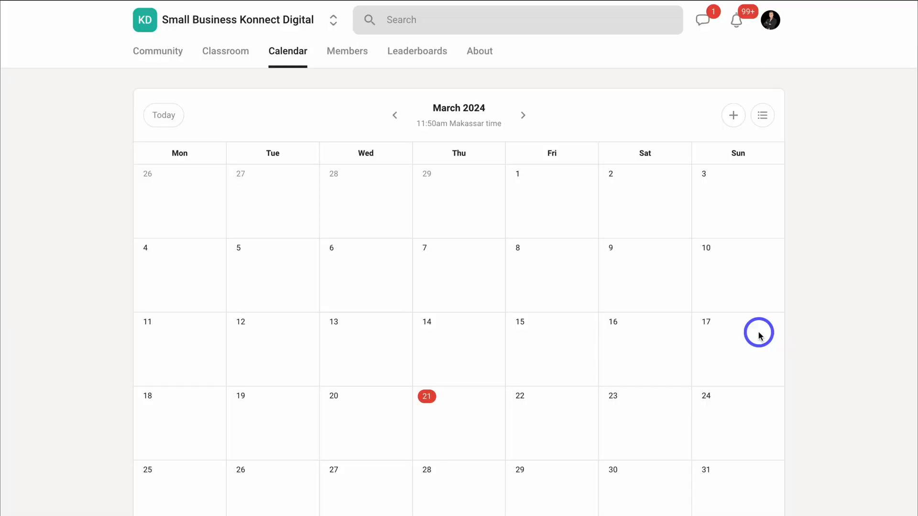
pyautogui.moveTo(722, 367)
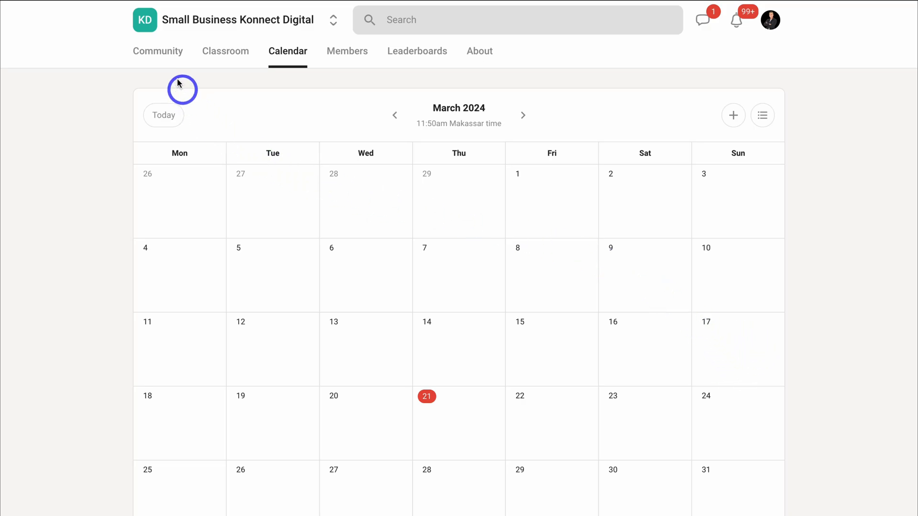
pyautogui.click(158, 51)
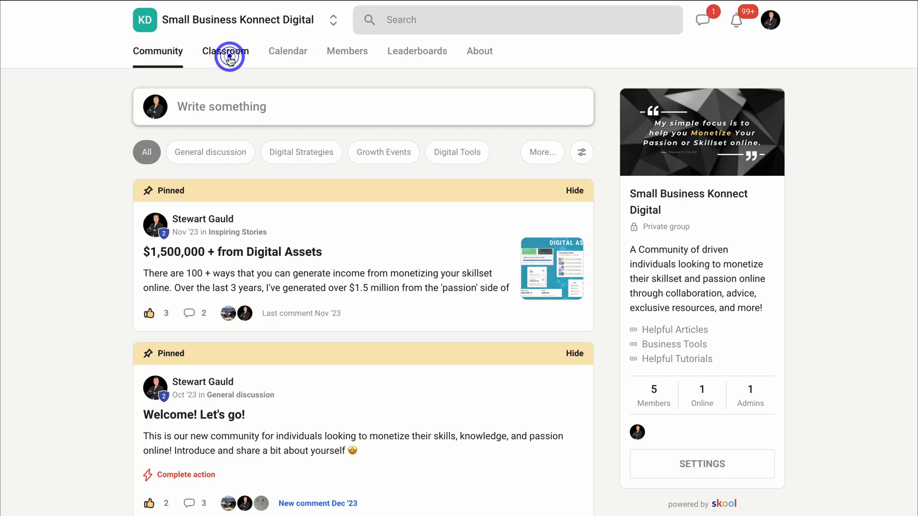
pyautogui.click(225, 50)
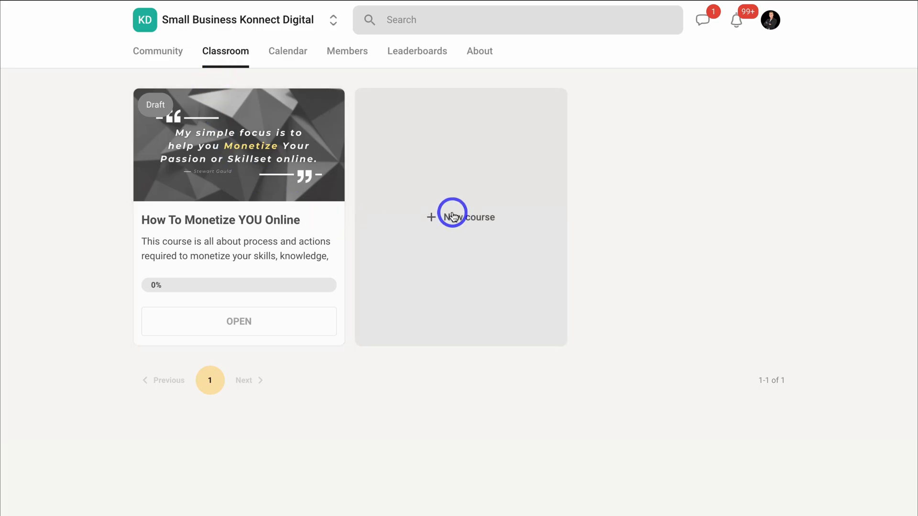
pyautogui.click(158, 51)
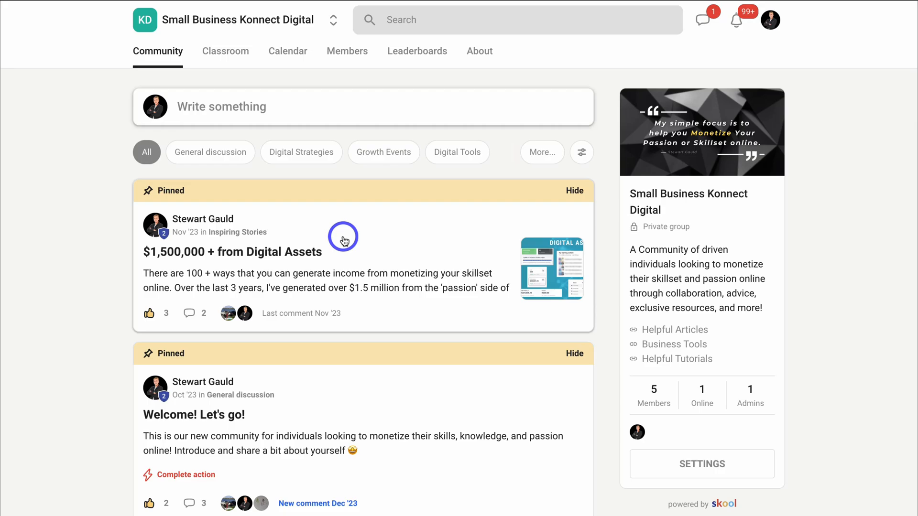
pyautogui.moveTo(354, 166)
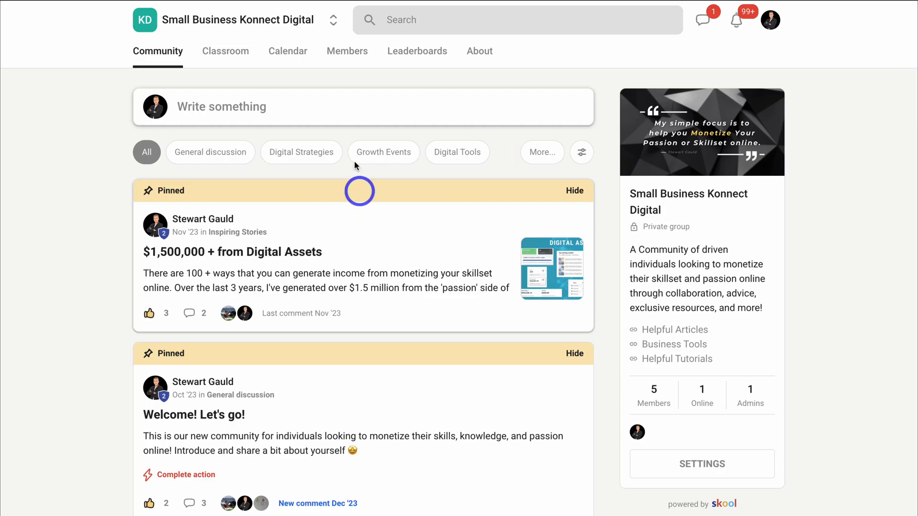
pyautogui.click(225, 51)
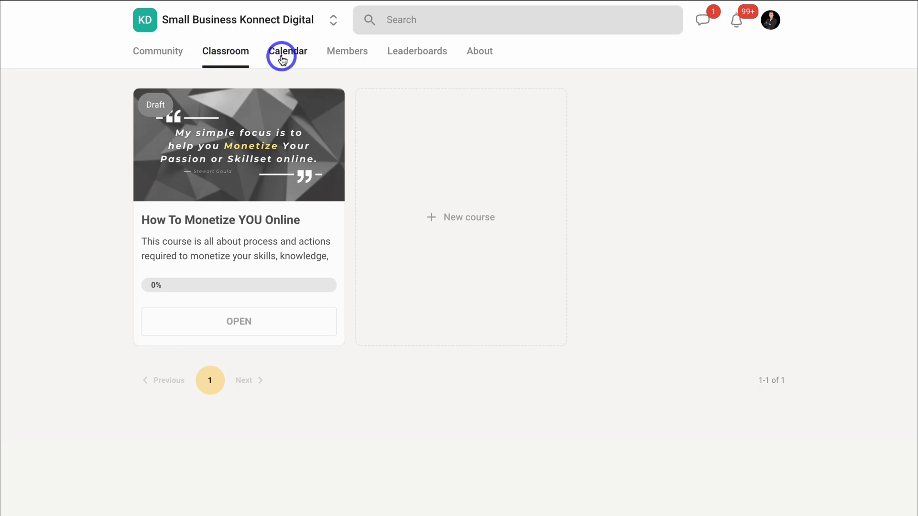
pyautogui.click(288, 50)
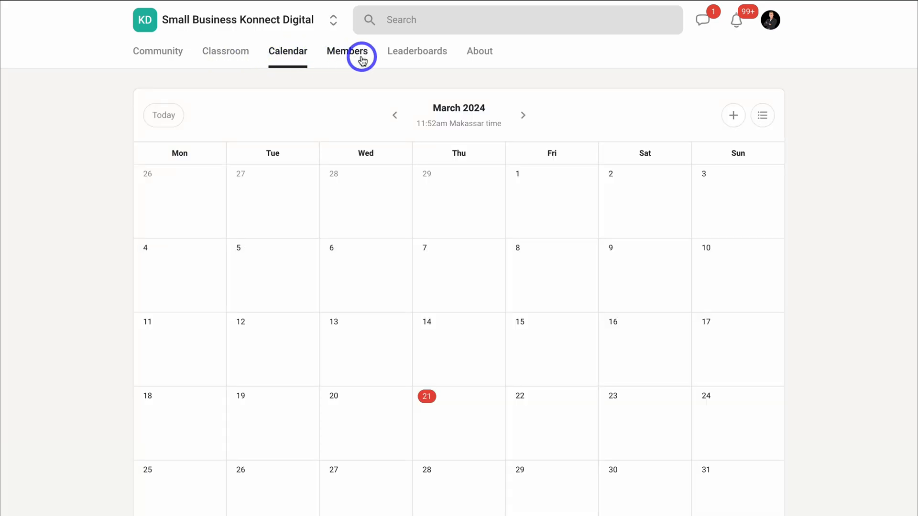
pyautogui.click(347, 51)
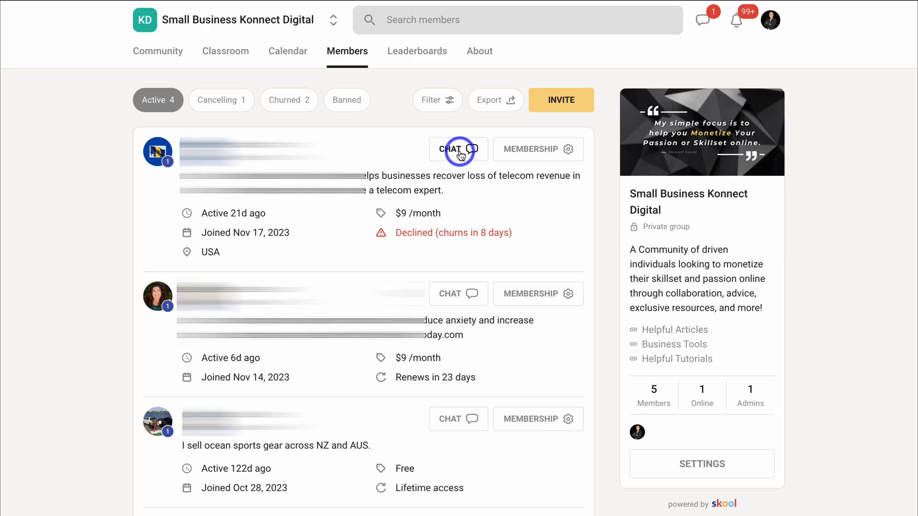
pyautogui.moveTo(521, 157)
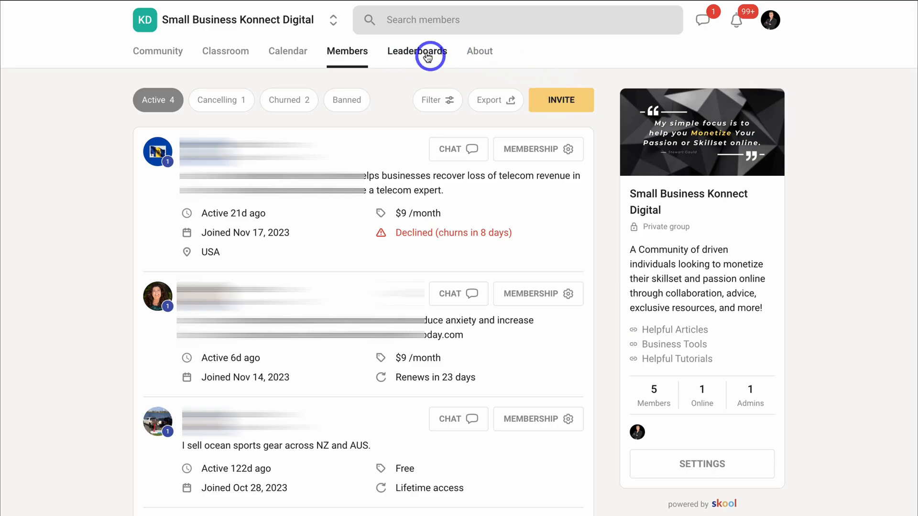
# Show the Leaderboards page with member levels and the 7-day, 30-day and all-time rankings.
pyautogui.click(416, 50)
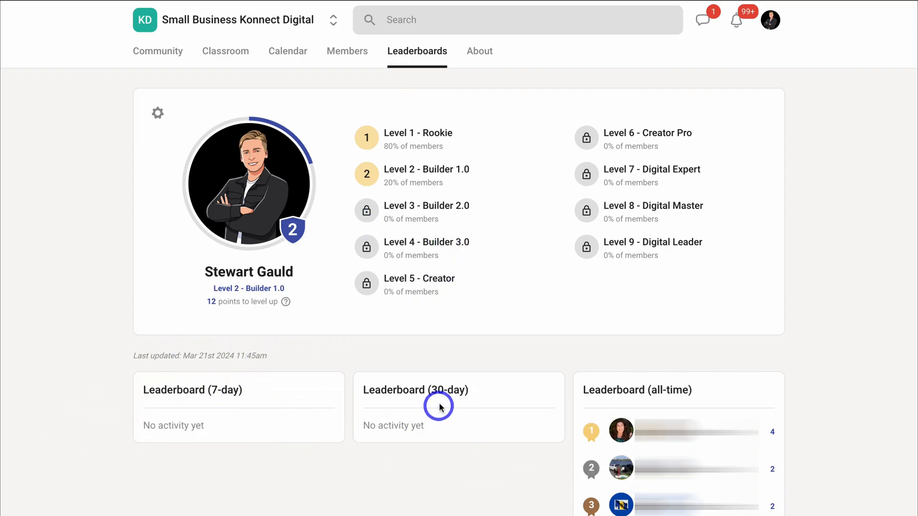
pyautogui.moveTo(736, 367)
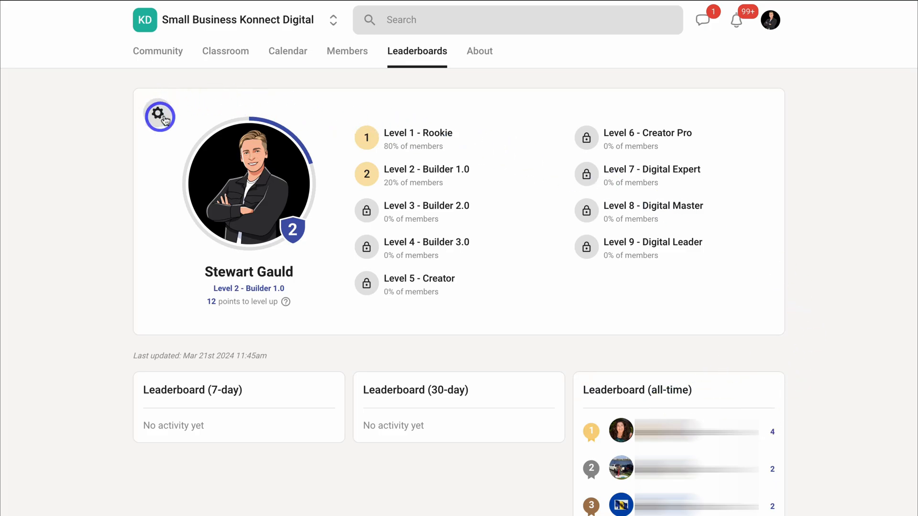
pyautogui.moveTo(489, 57)
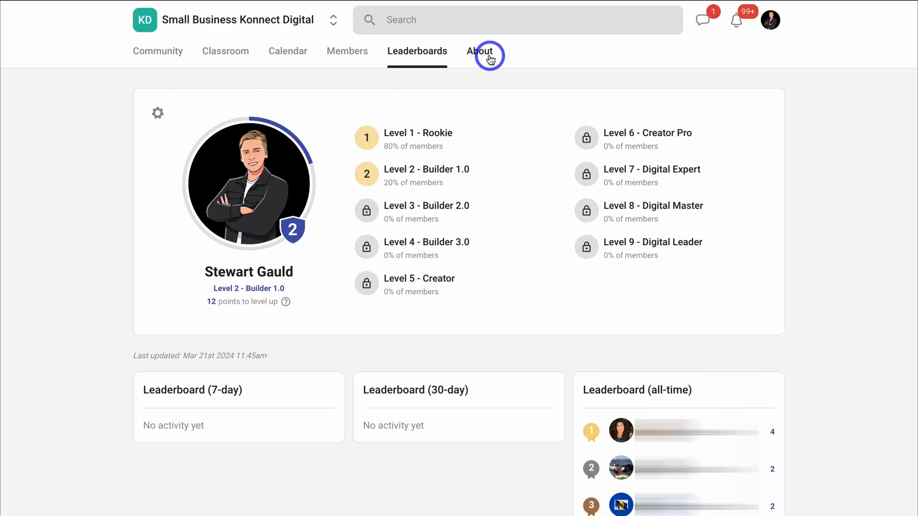
# Show the About page for Small Business Konnect Digital, then hover the notifications bell and avatar.
pyautogui.click(480, 51)
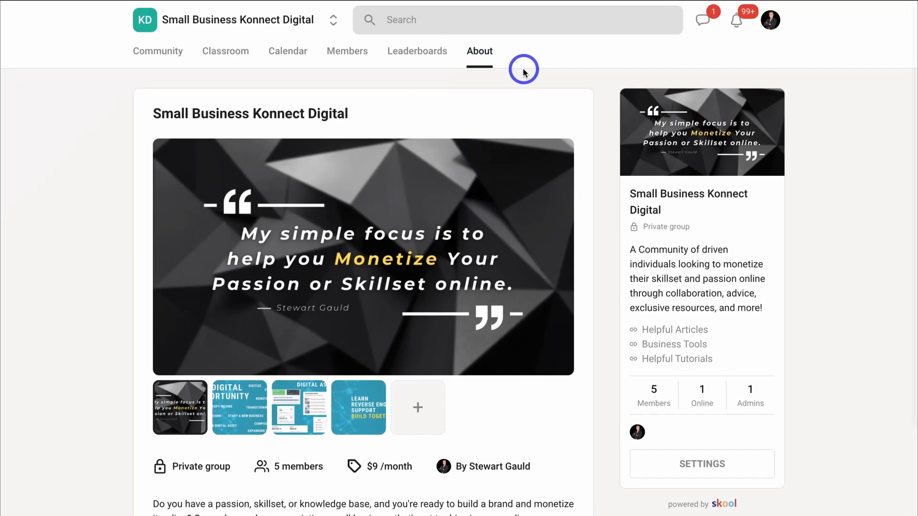
pyautogui.click(703, 19)
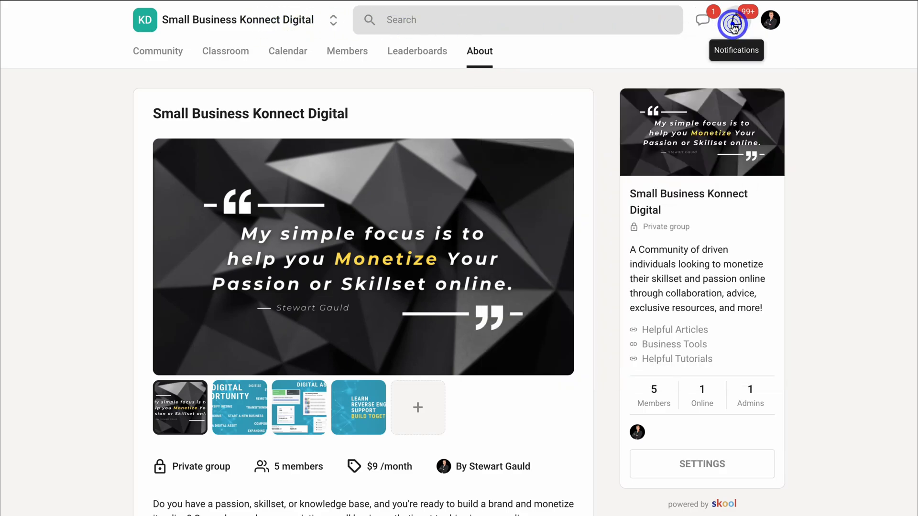
pyautogui.click(735, 20)
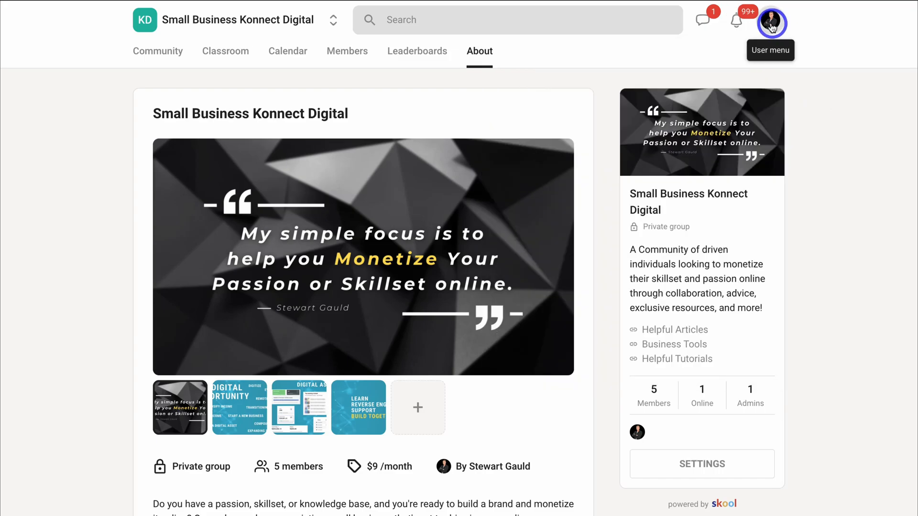
# Show the account menu with profile, settings, help center, create community and log out.
pyautogui.click(772, 20)
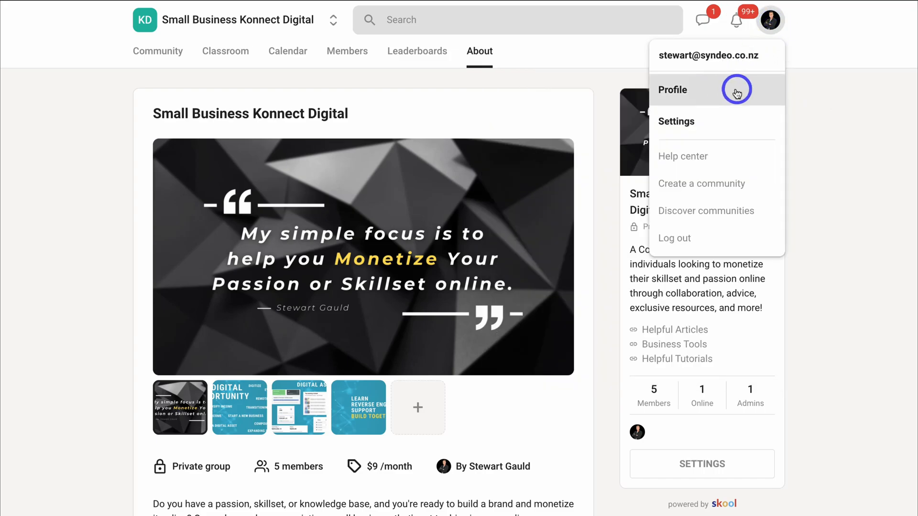
pyautogui.moveTo(765, 125)
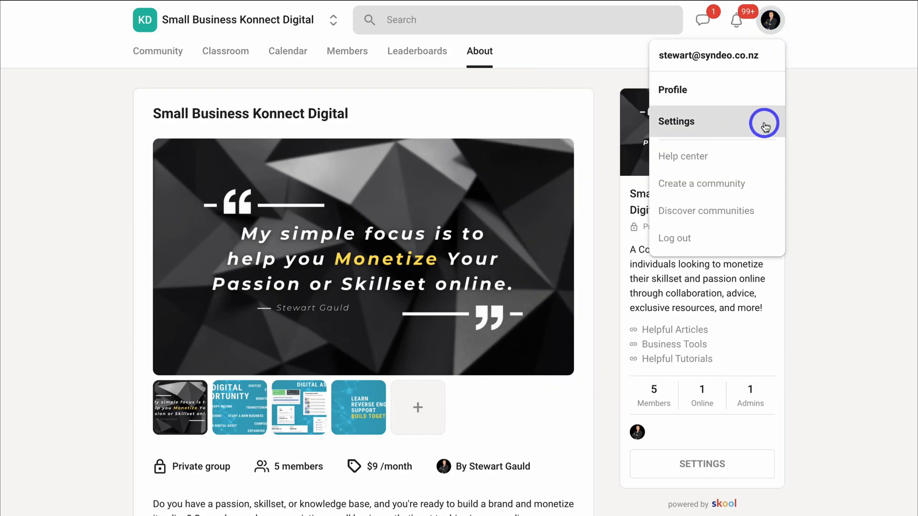
pyautogui.moveTo(736, 171)
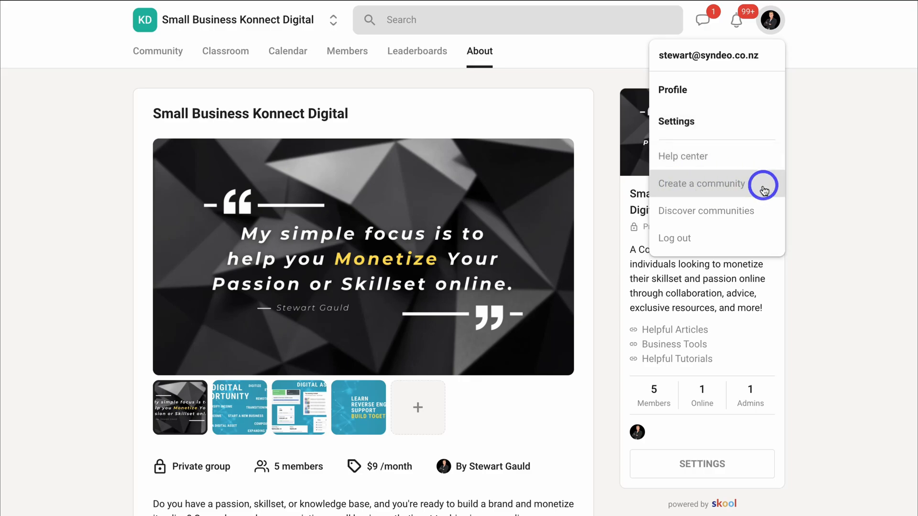
pyautogui.moveTo(712, 238)
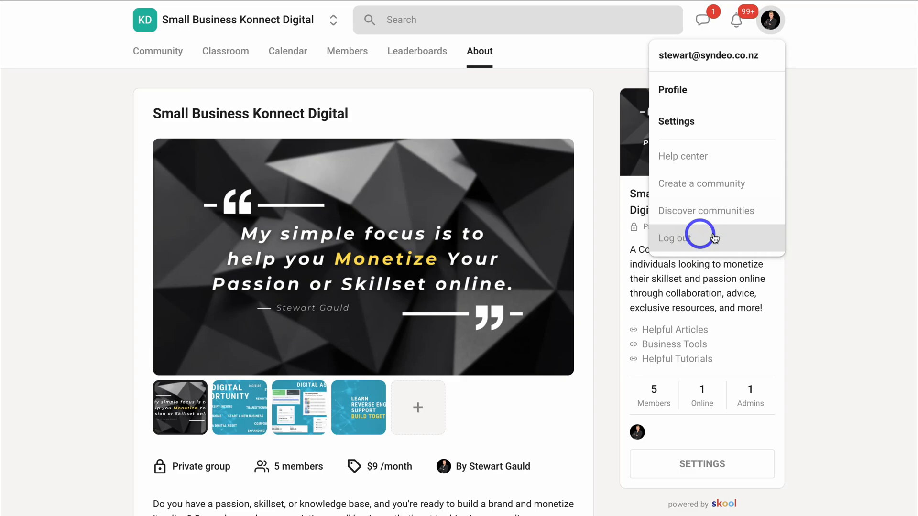